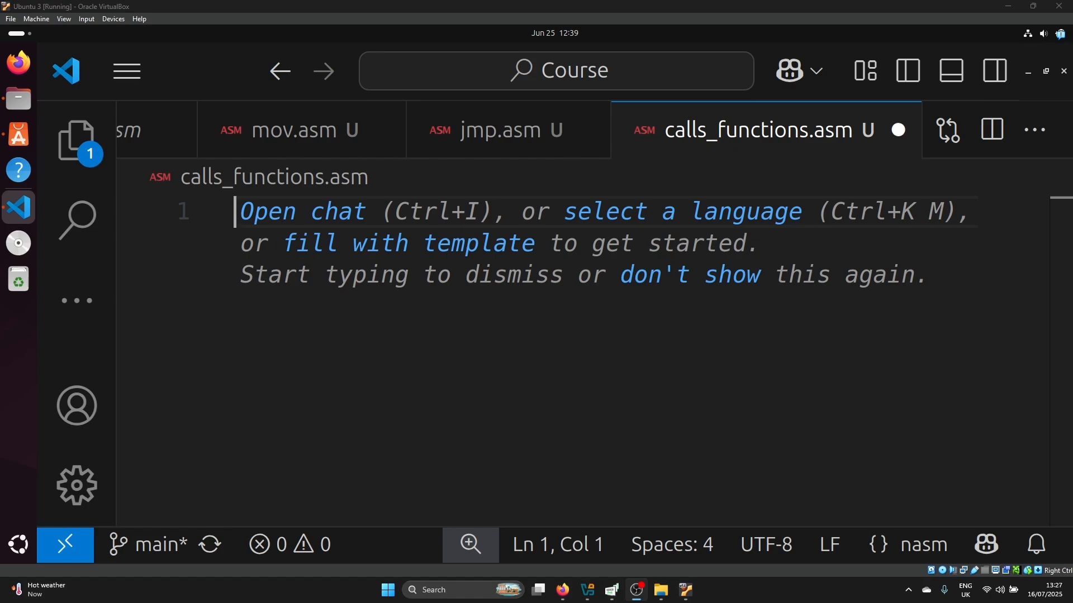
pyautogui.moveTo(801, 352)
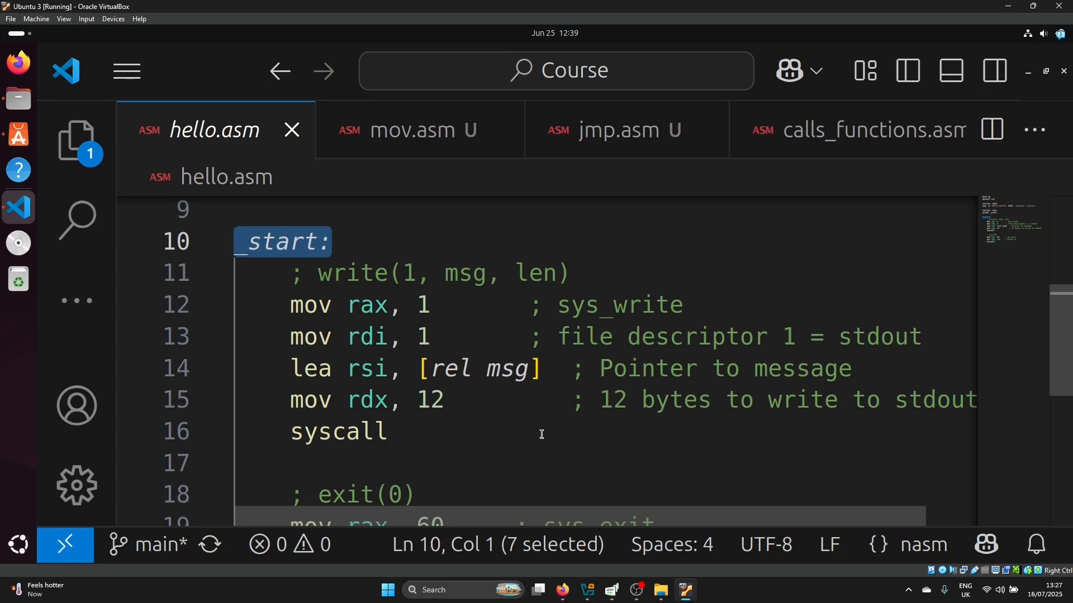
pyautogui.moveTo(587, 259)
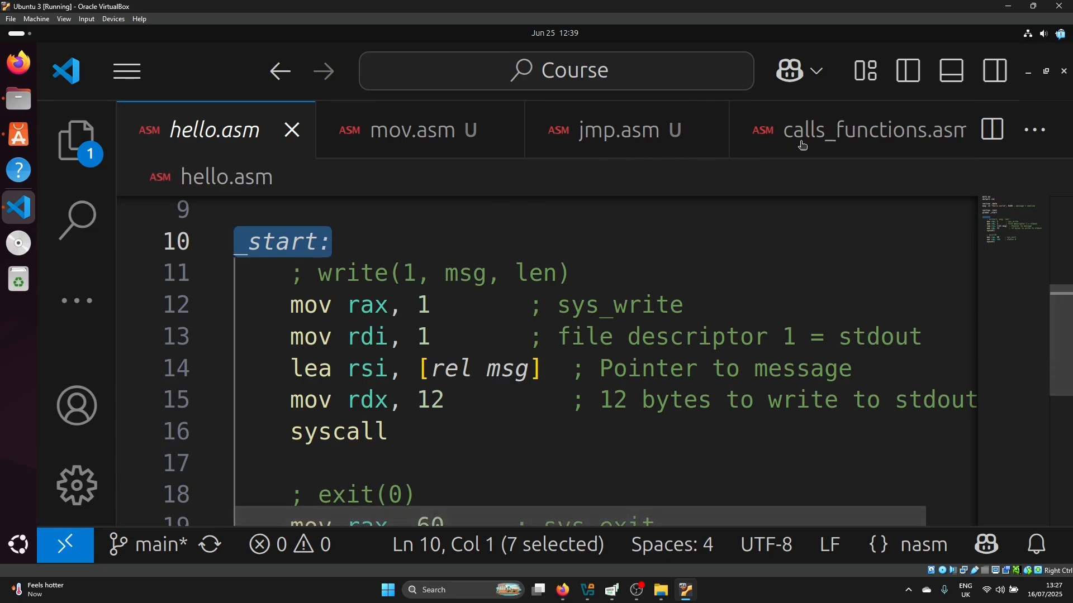
# Add a '; printf("%d", 50);' comment at the top of calls_functions.asm
pyautogui.click(868, 131)
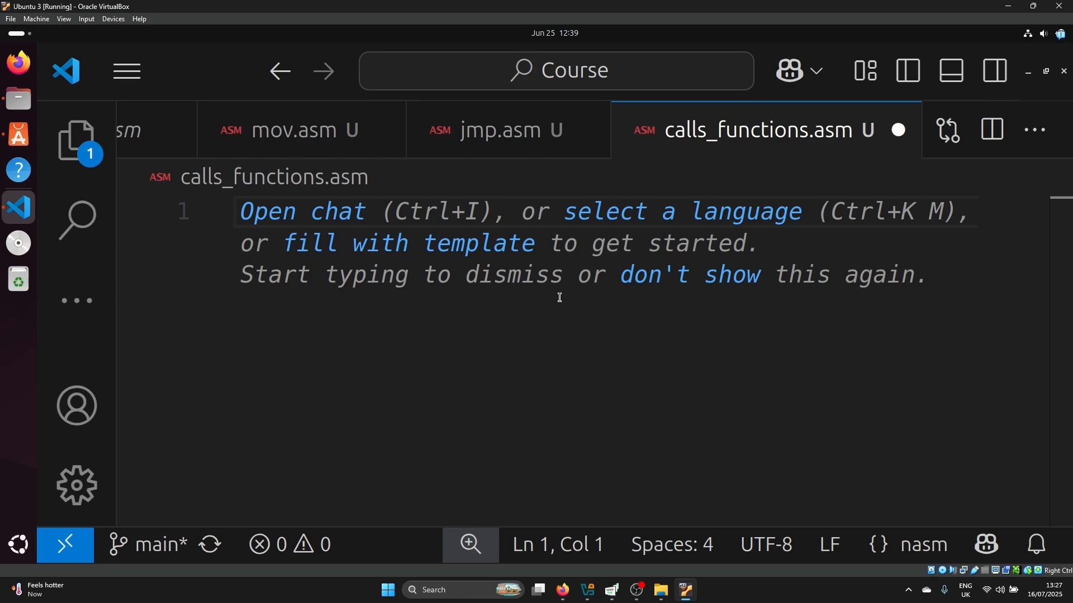
pyautogui.write('; printf')
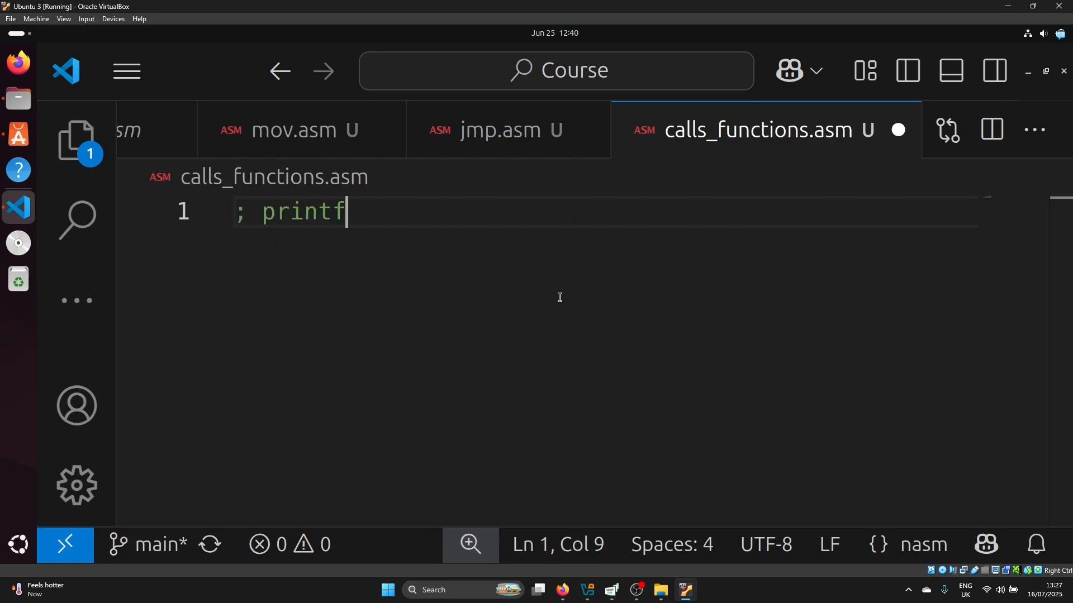
pyautogui.write('("%d"')
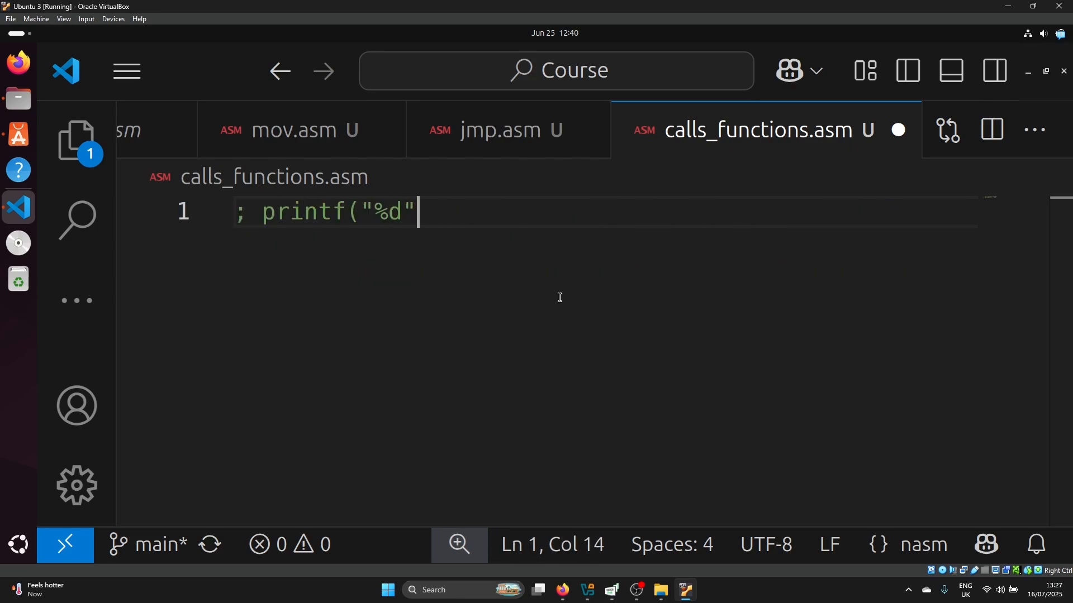
pyautogui.write(', 50);')
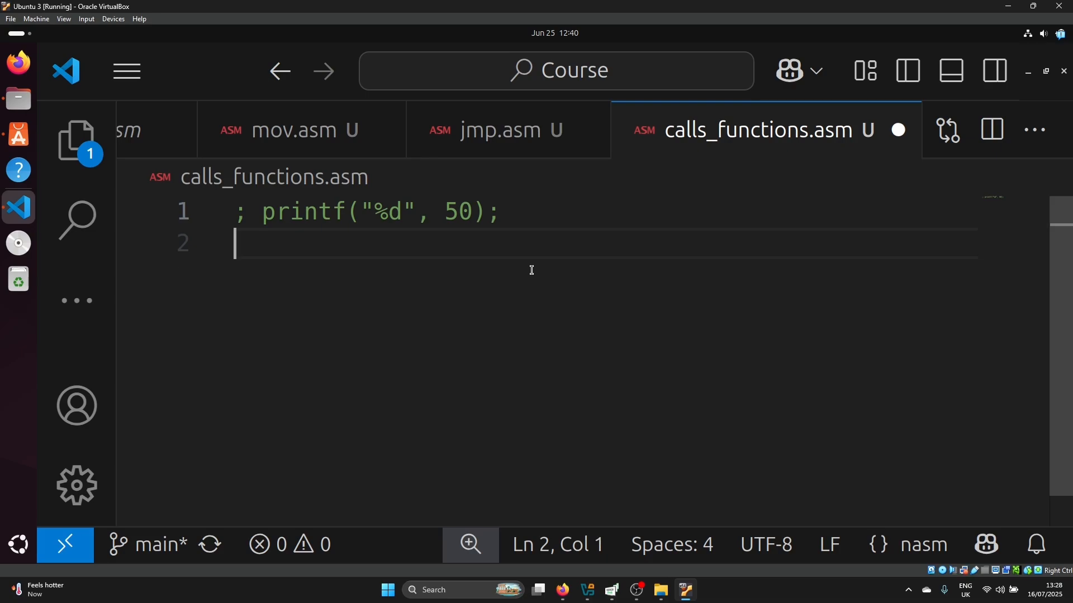
# Add BITS 64, default rel, extern printf, global main and section .data
pyautogui.write('BITS 64')
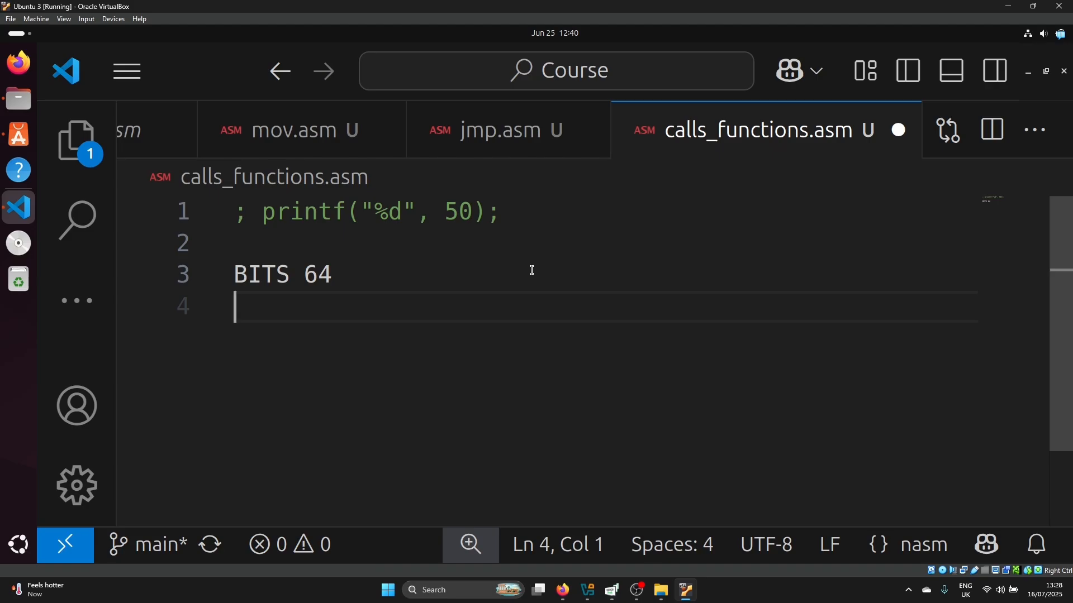
pyautogui.write('default rel')
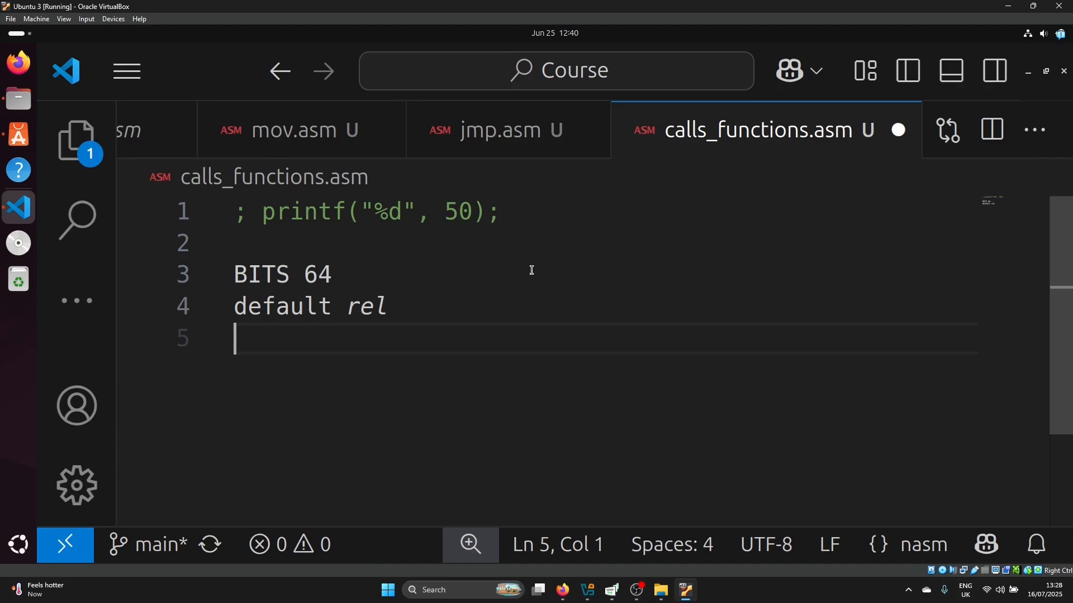
pyautogui.write('extern printf')
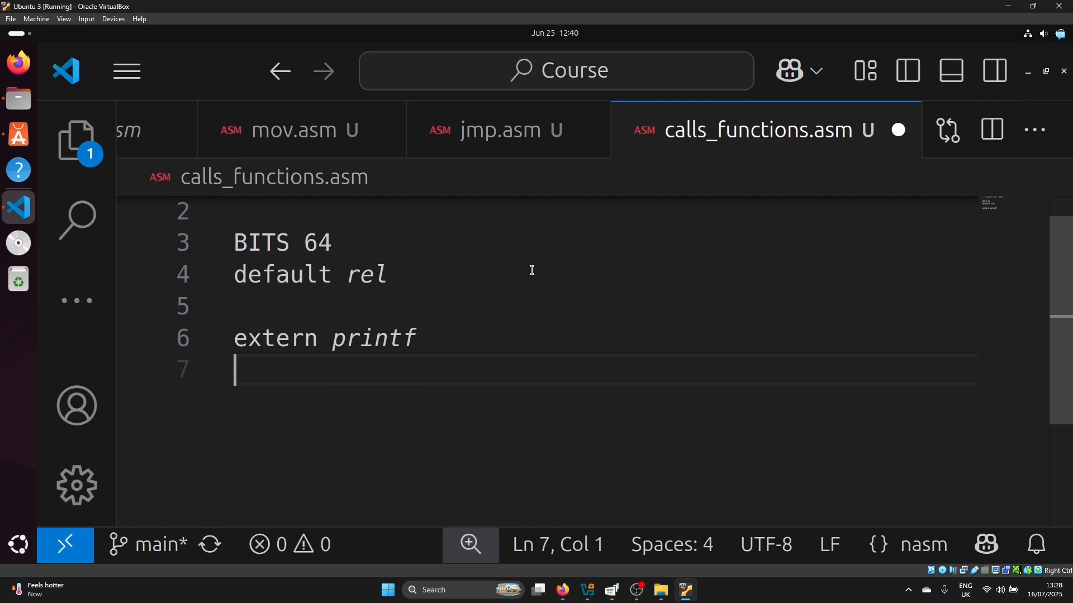
pyautogui.write('global main')
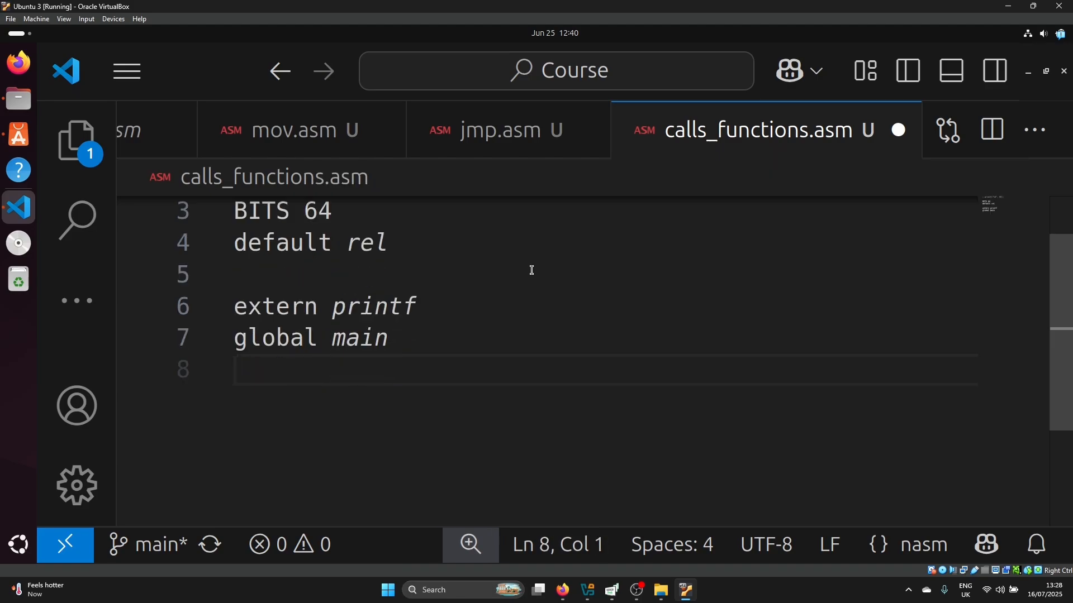
pyautogui.write('section .data')
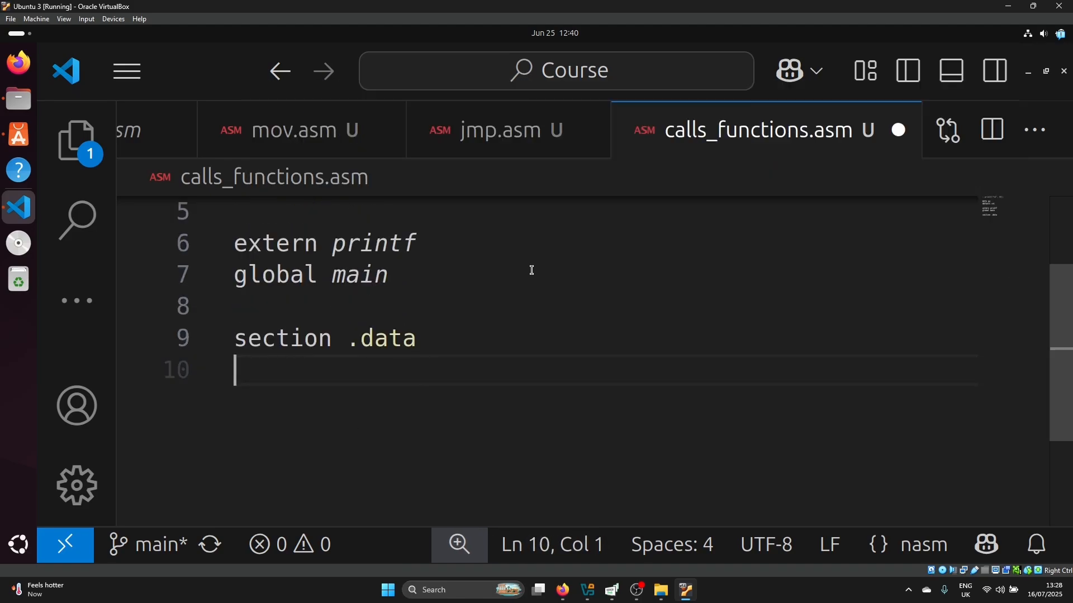
# Define fmt db "%ld", 10, 0 followed by a printf("%ld", 50); comment
pyautogui.write('fmt')
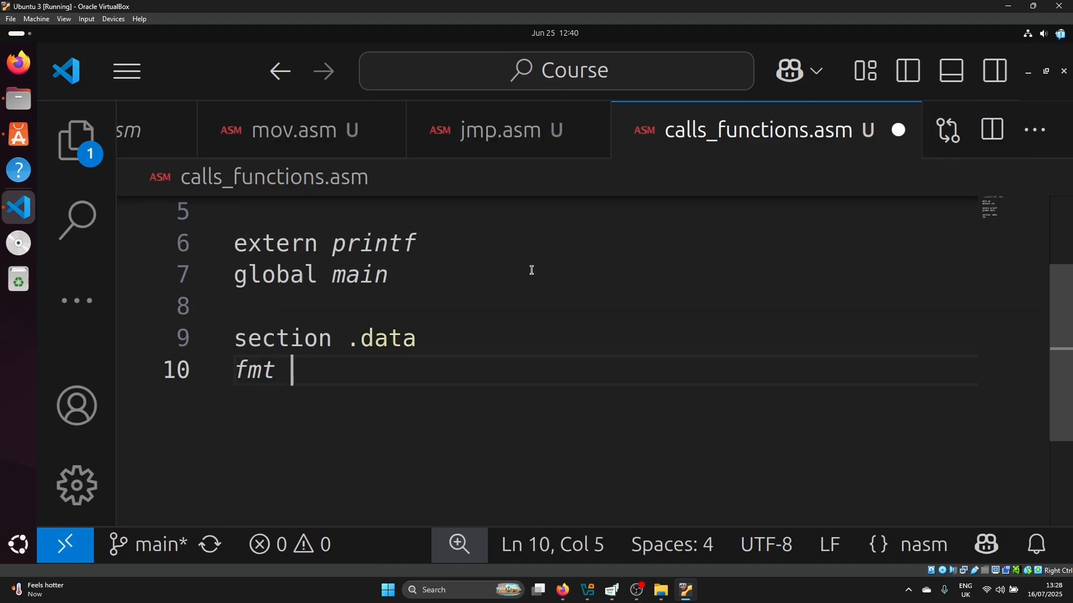
pyautogui.write('db')
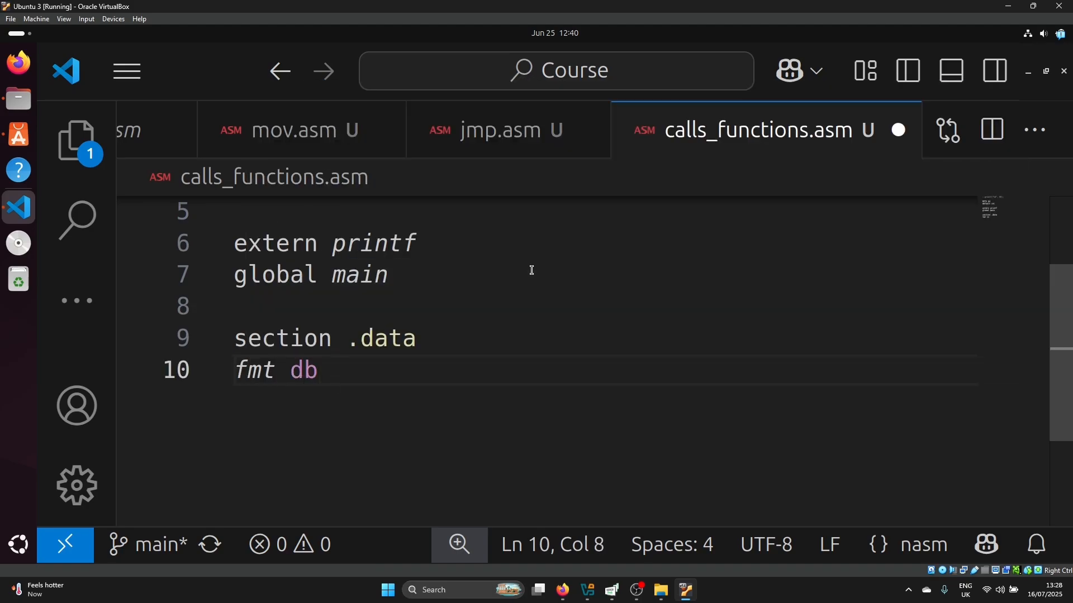
pyautogui.write('"%l')
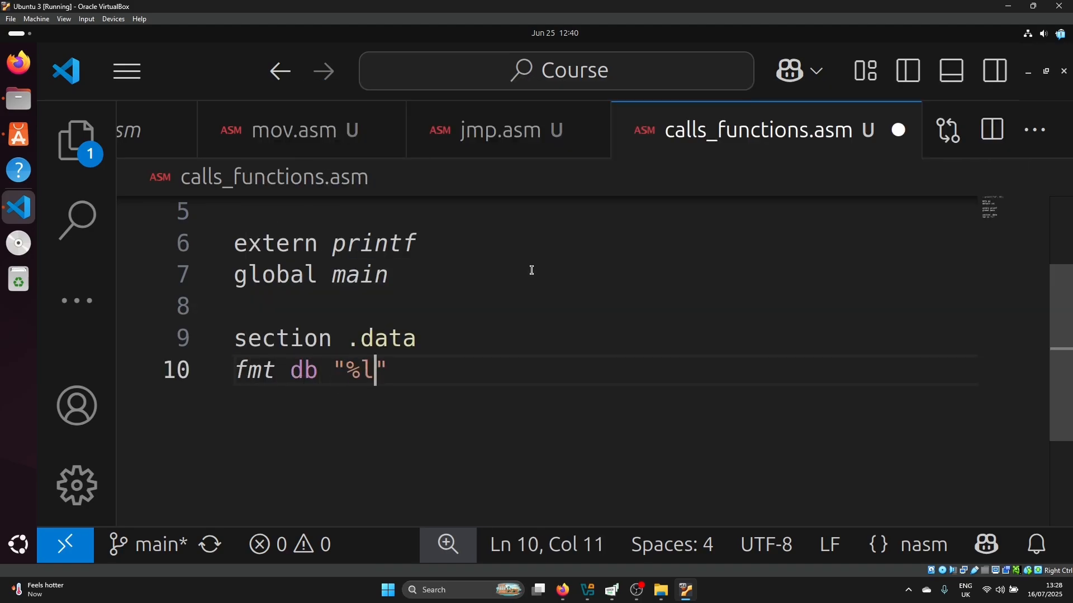
pyautogui.write('d", 10, 0')
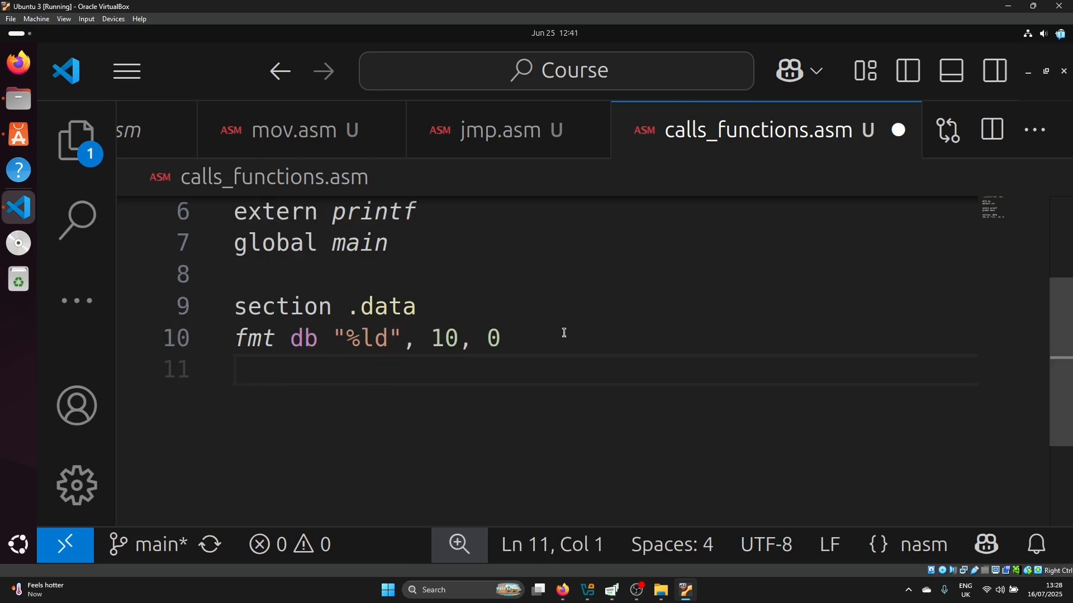
pyautogui.write('; printf("')
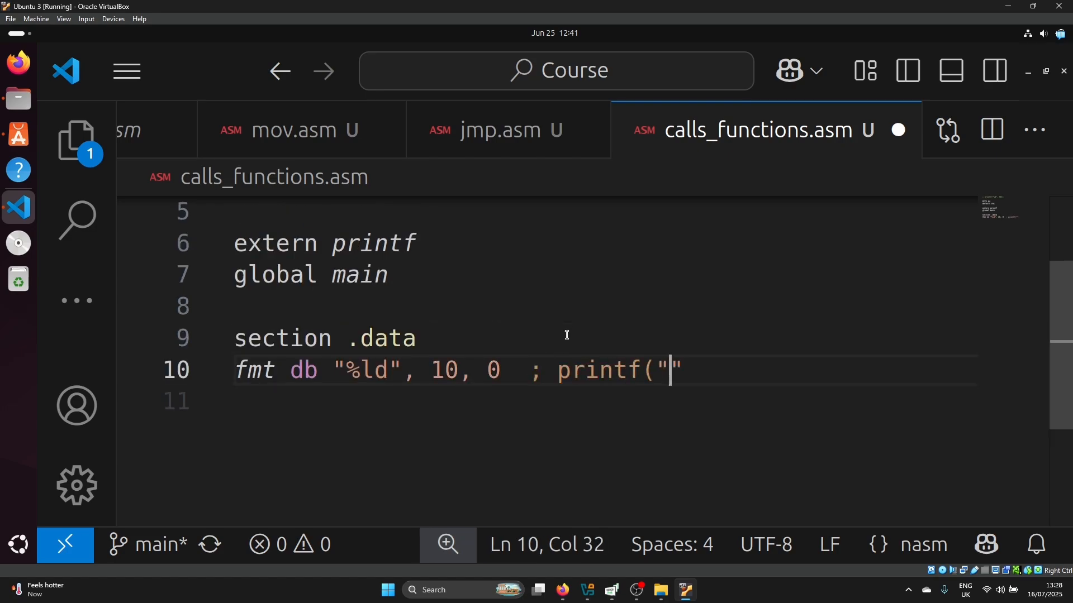
pyautogui.write('%ld",')
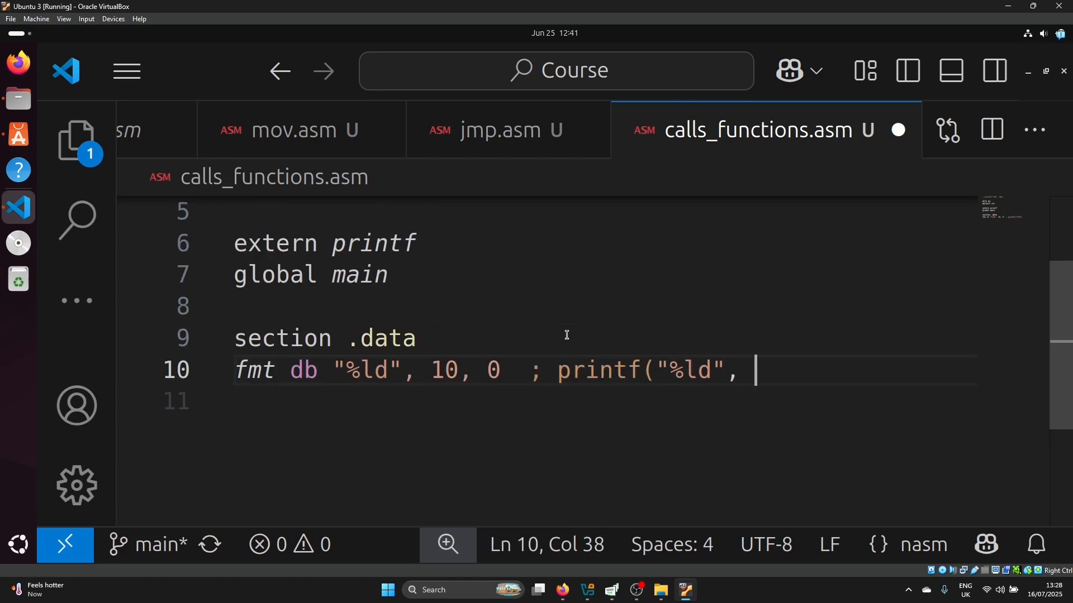
pyautogui.write('50);')
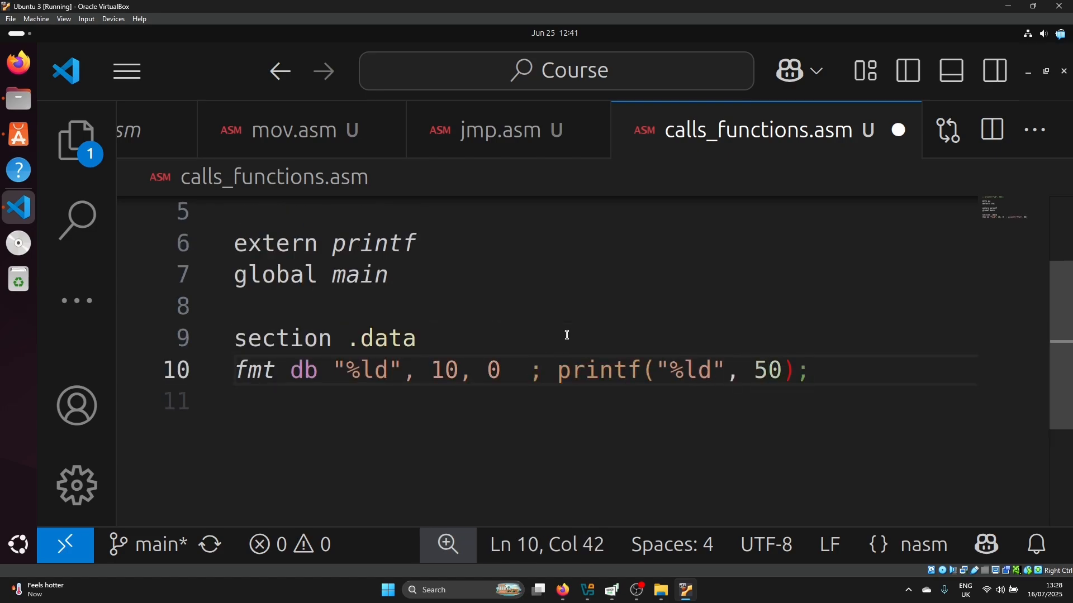
# Delete the trailing printf comment and start the .text section
pyautogui.moveTo(574, 370); pyautogui.dragTo(807, 370)
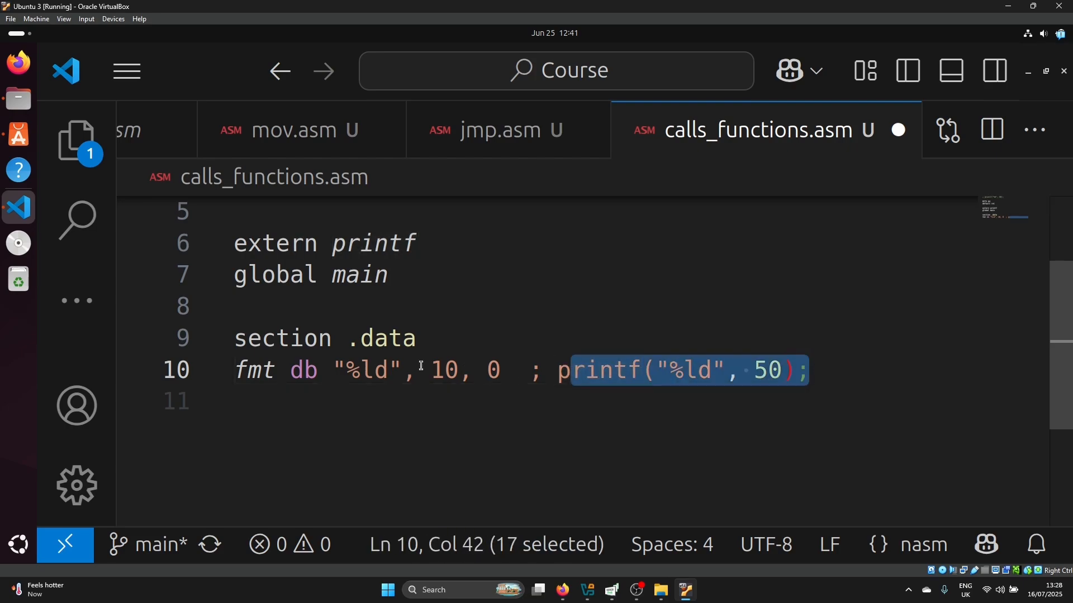
pyautogui.doubleClick(694, 371)
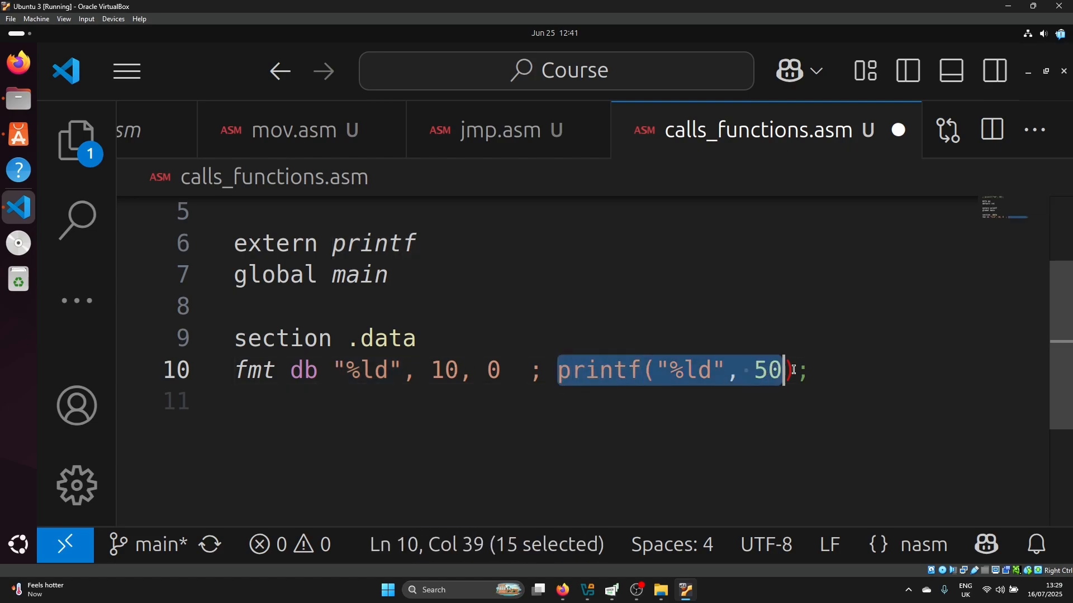
pyautogui.press('Delete')
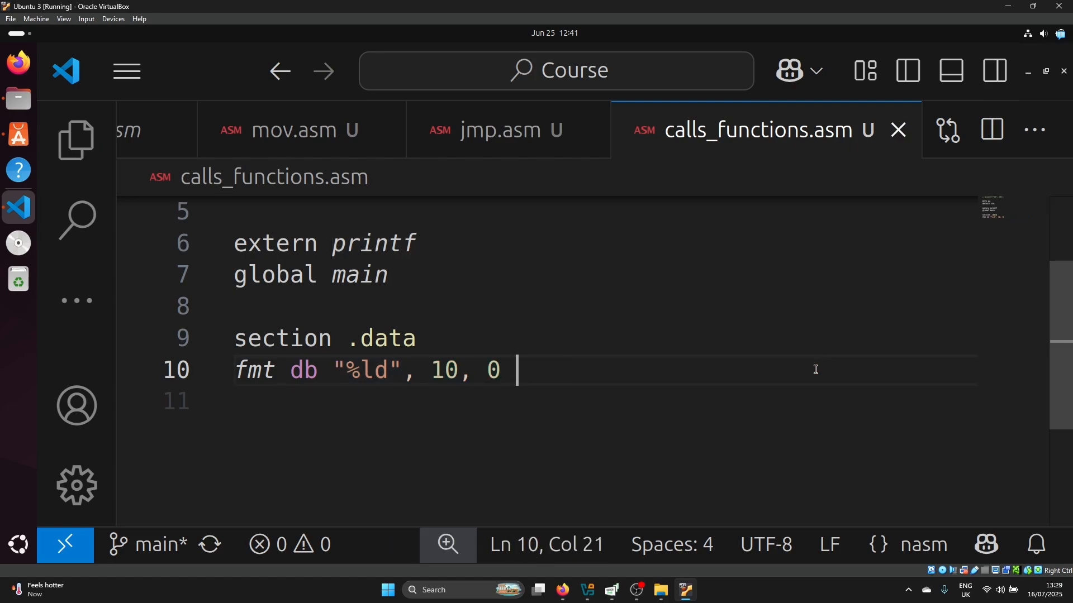
pyautogui.write('section .text')
pyautogui.write('main:')
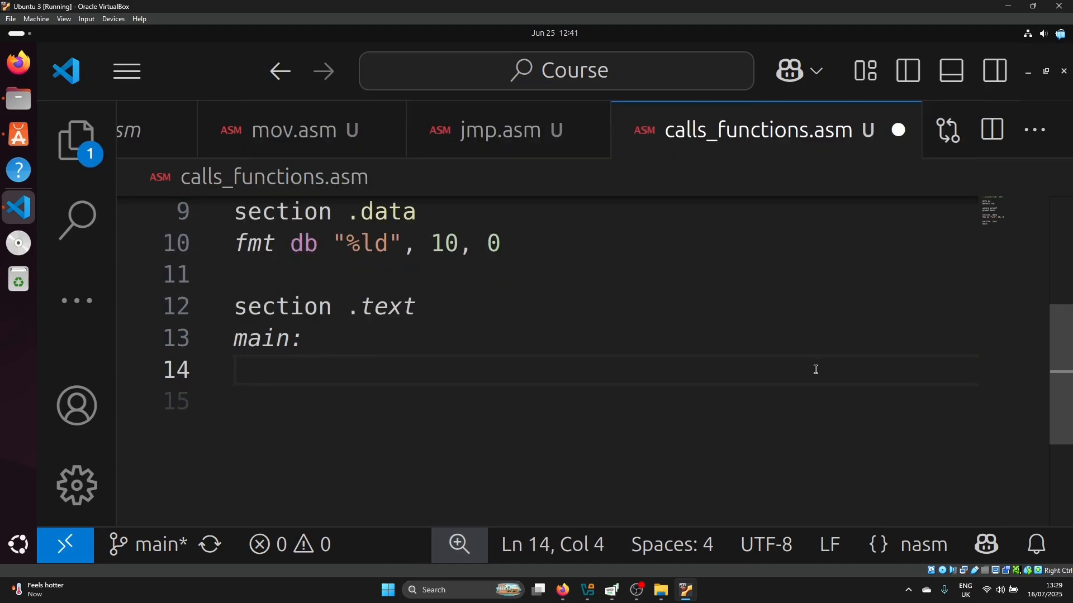
# In main, load 50 into rdi and 20 into rsi, call _sum, and add the _sum: label
pyautogui.write('mov rdi, 50')
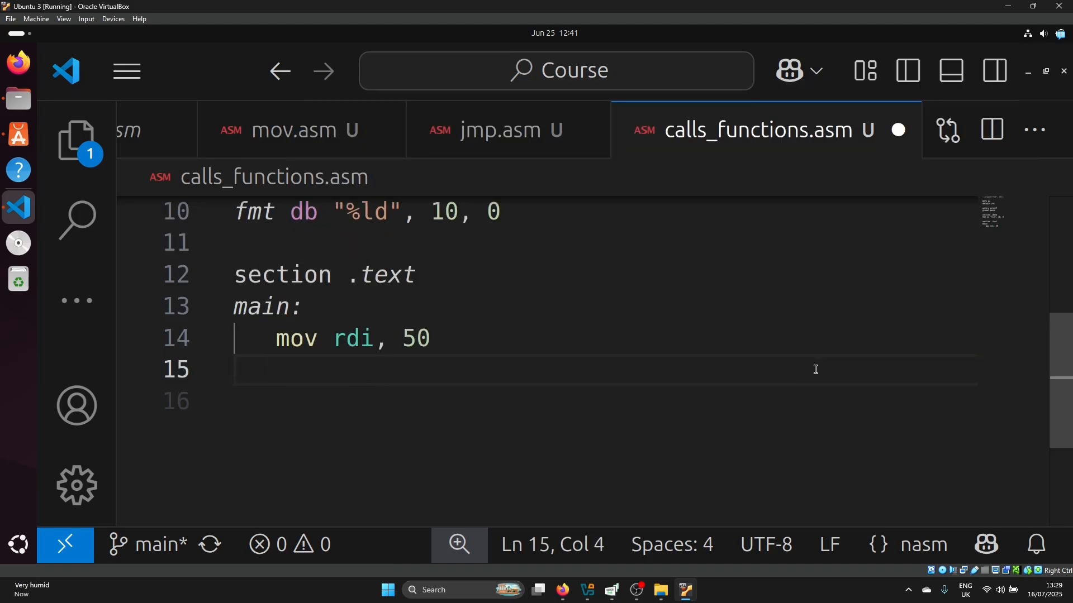
pyautogui.write('mov rsi, 20')
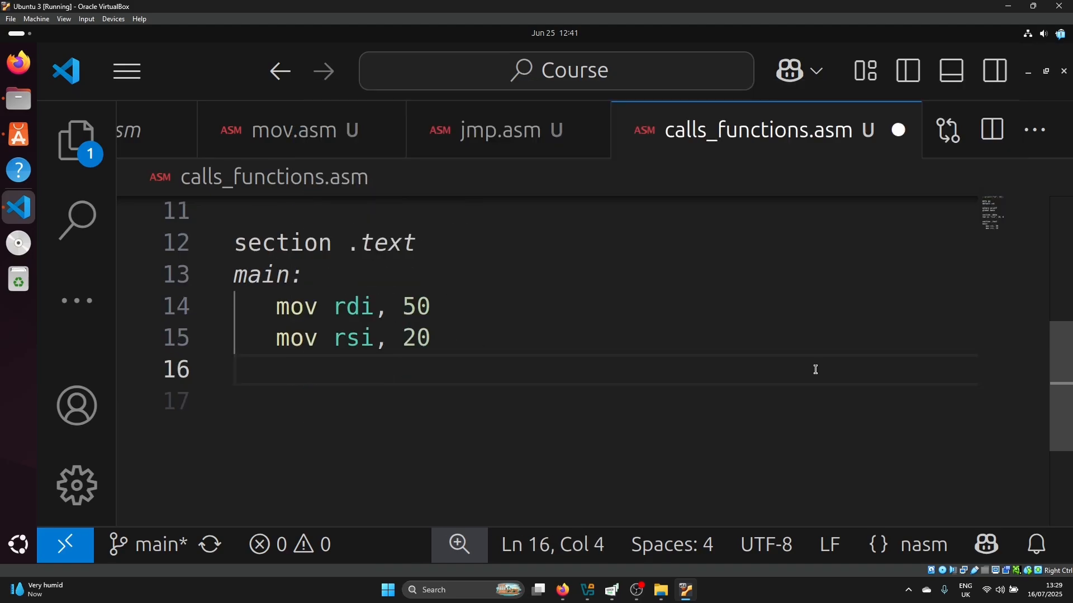
pyautogui.write('call _s')
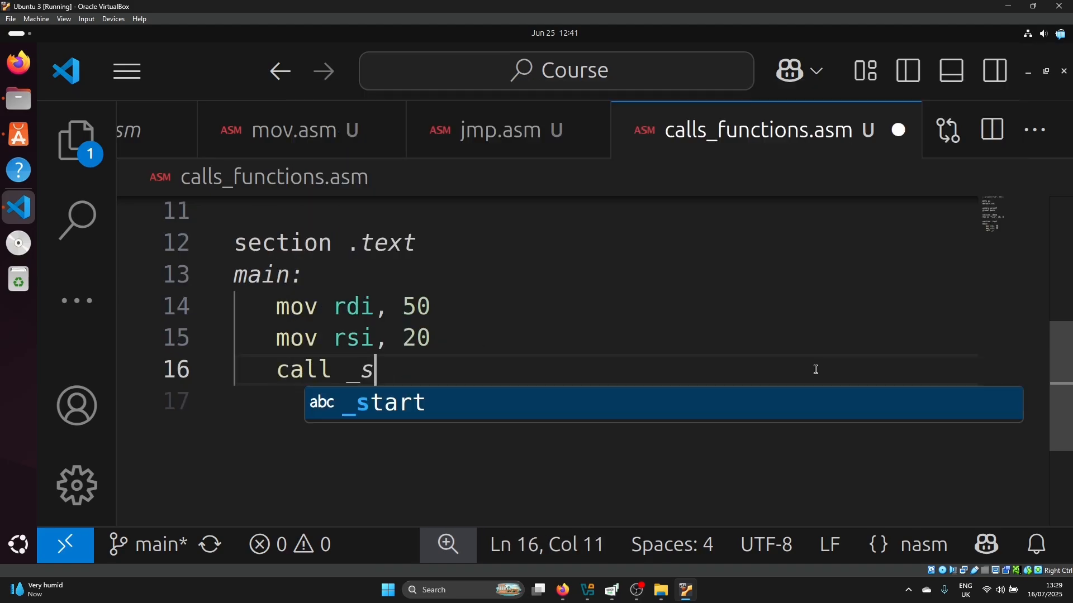
pyautogui.write('um')
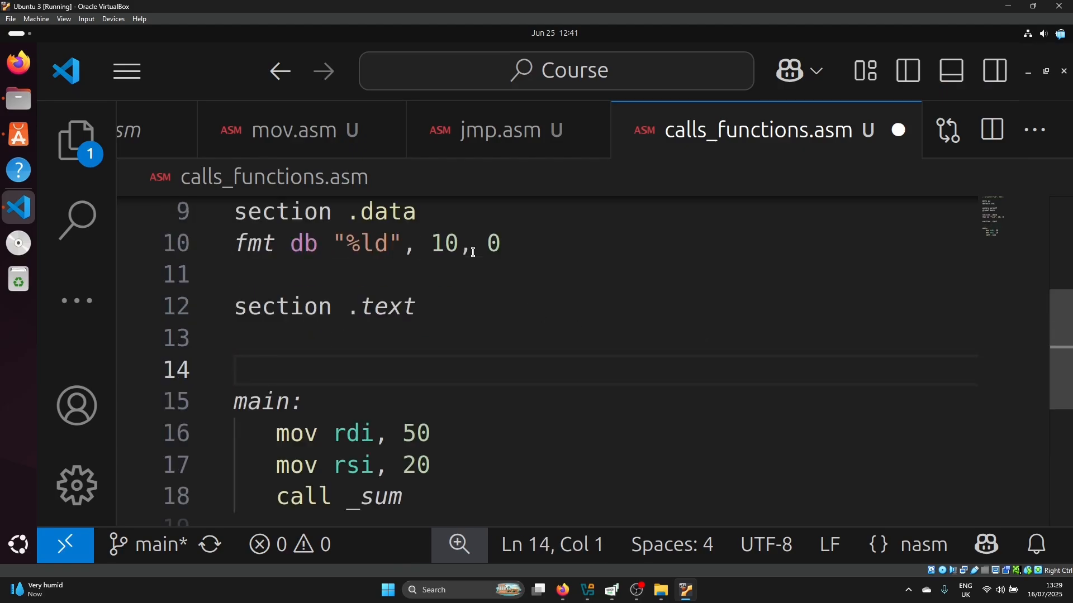
pyautogui.write('_sum:')
pyautogui.write(';')
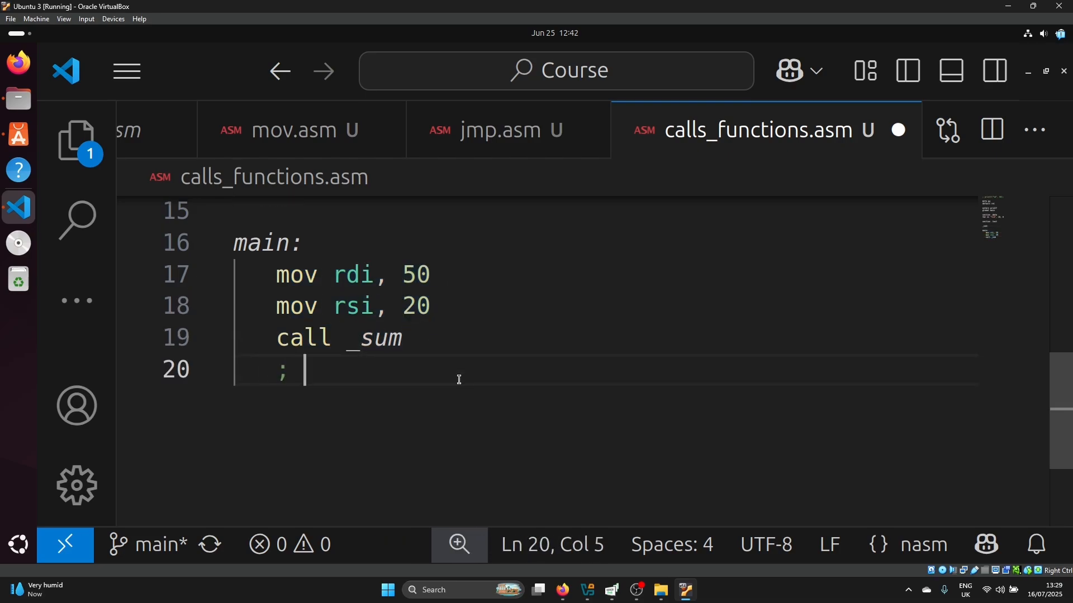
# Comment the call as 'ADDRESS HERE, GOES TO STACK' and highlight both _sum references
pyautogui.write('ADDRESS HERE')
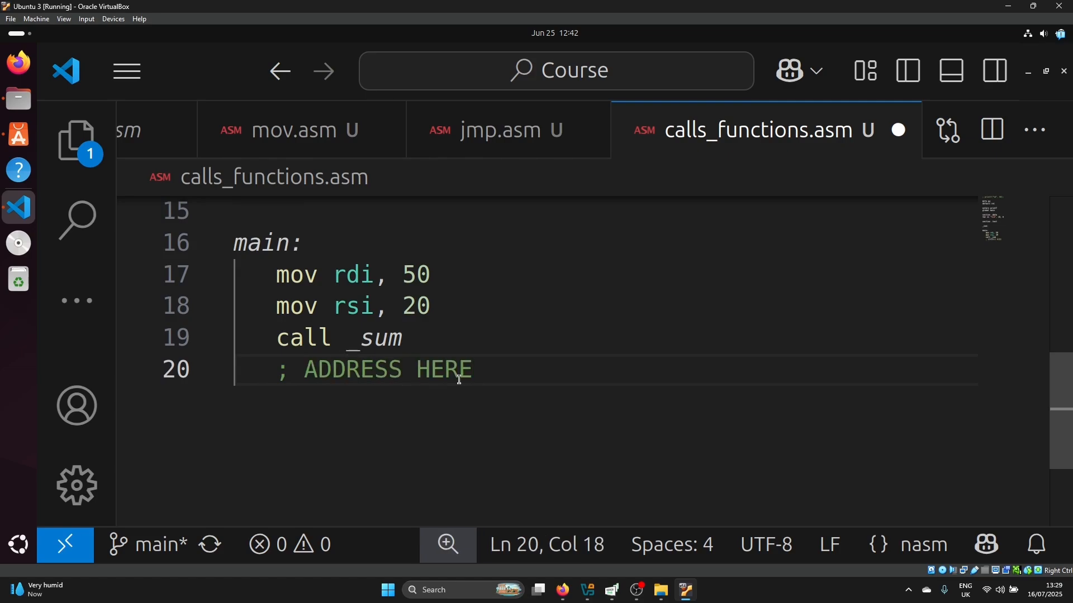
pyautogui.write(', GOES TO STACK')
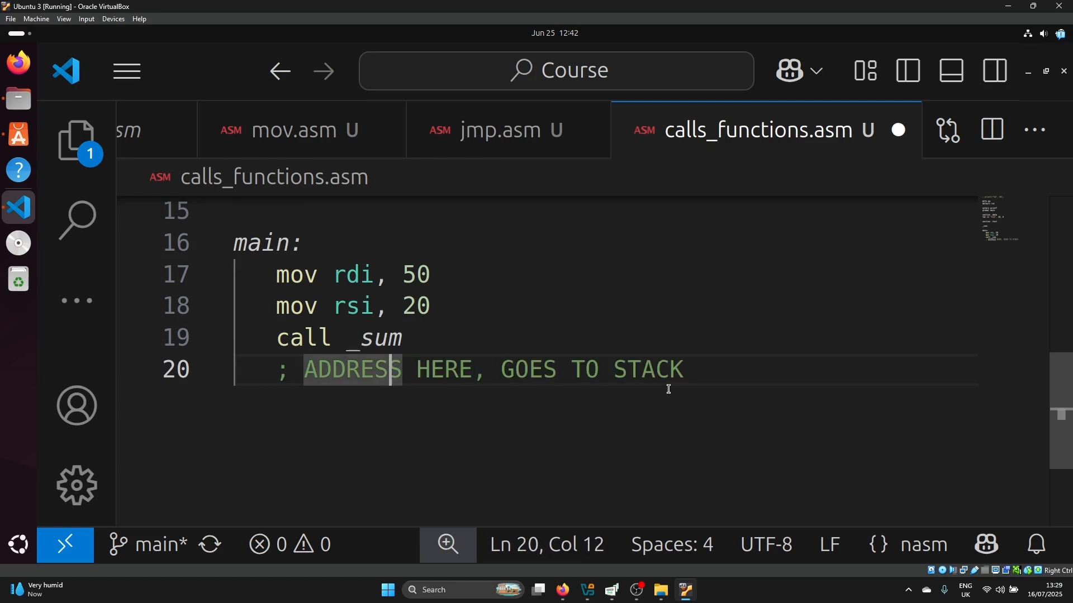
pyautogui.doubleClick(379, 338)
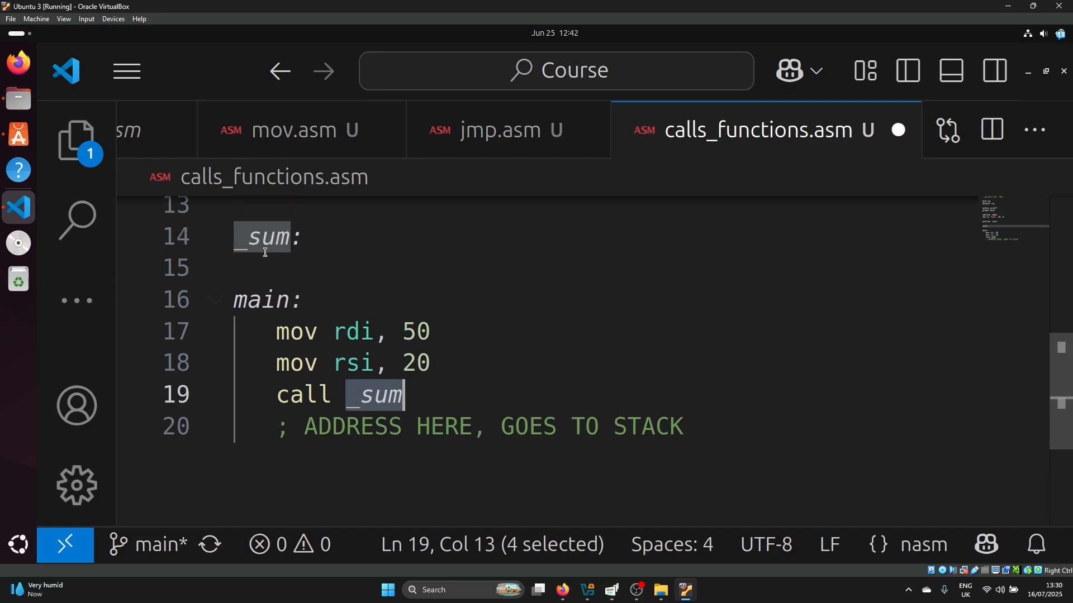
pyautogui.click(240, 267)
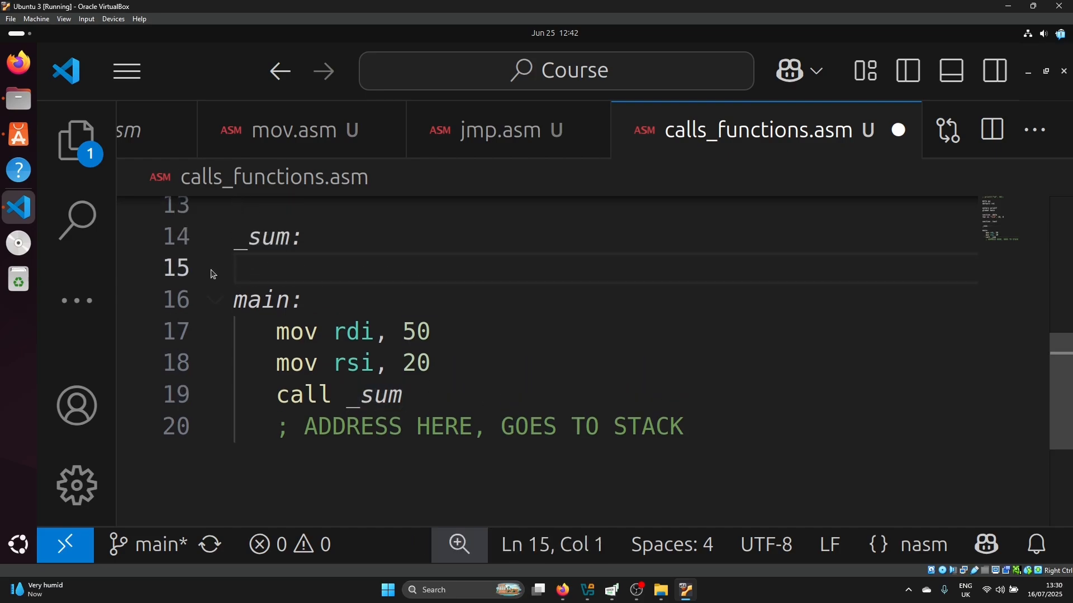
pyautogui.moveTo(309, 317)
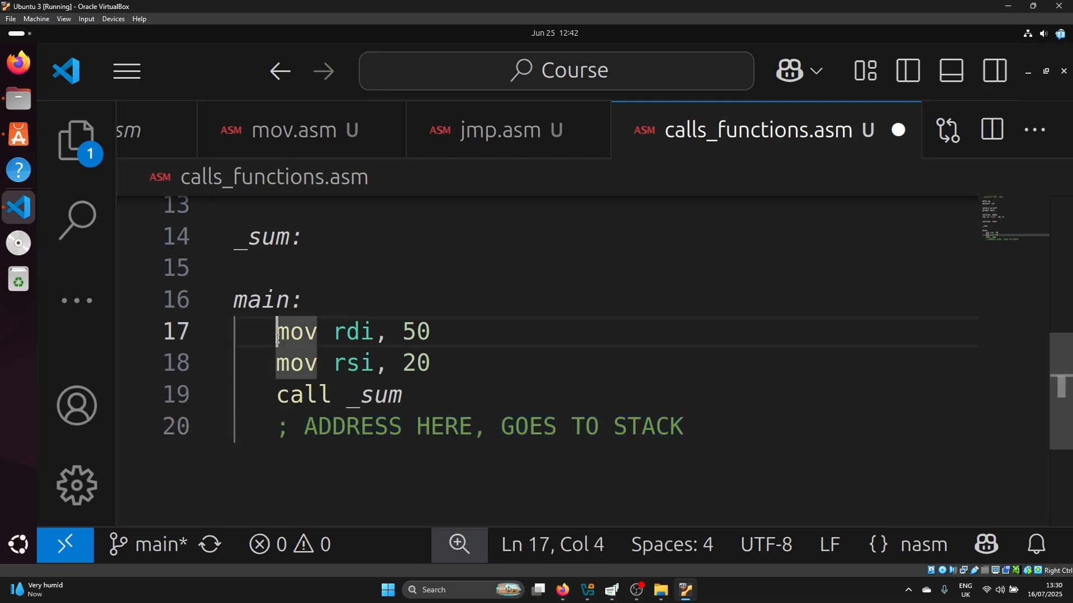
pyautogui.doubleClick(415, 363)
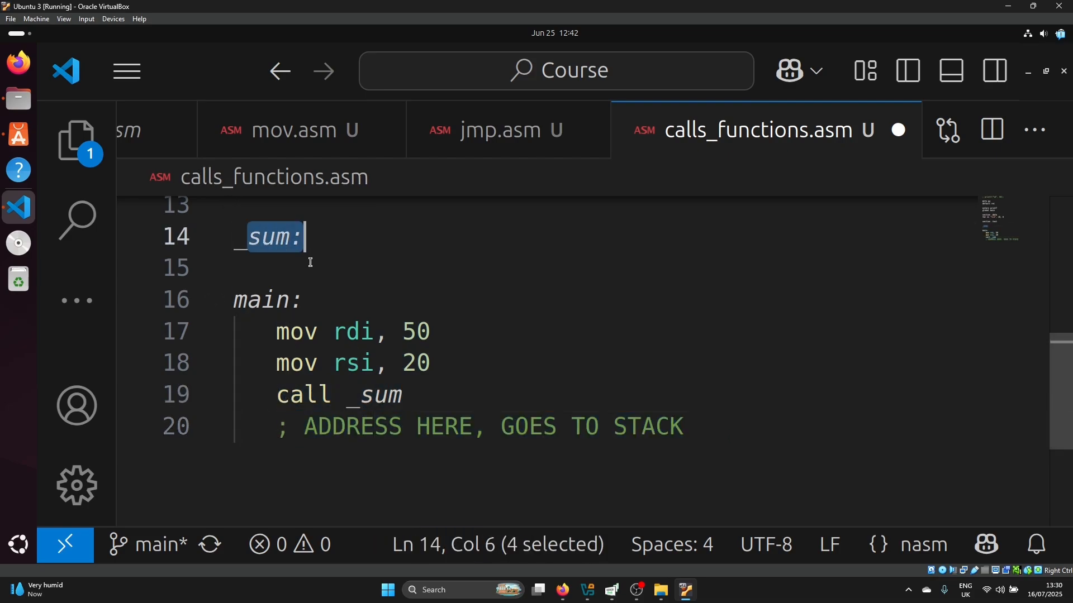
# Add a '; EXECUTES HERE' comment and a ret under the _sum label
pyautogui.write('; EX')
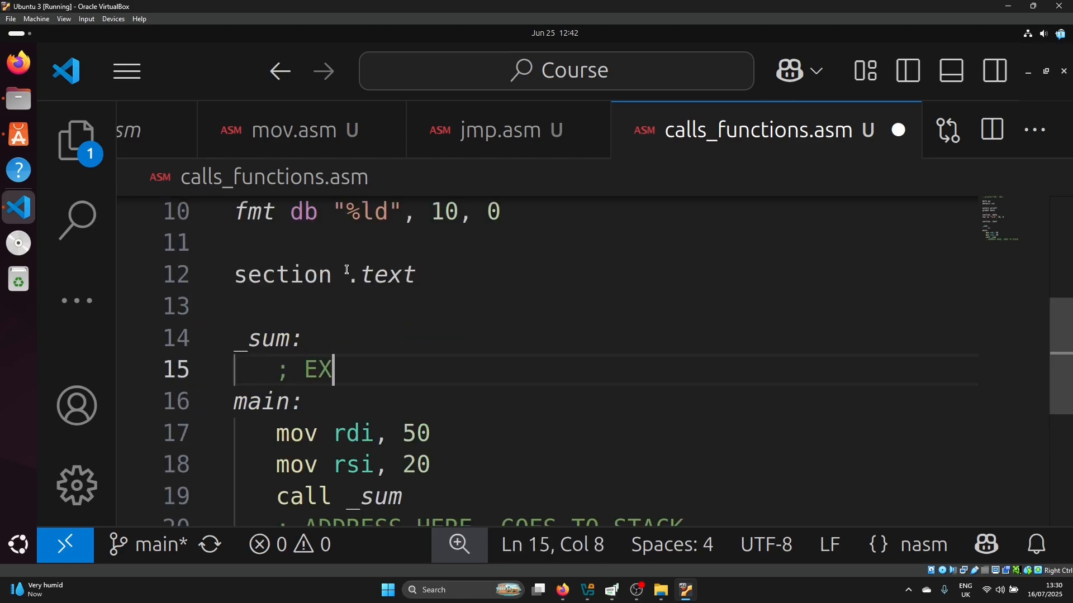
pyautogui.write('ECUTES HERE')
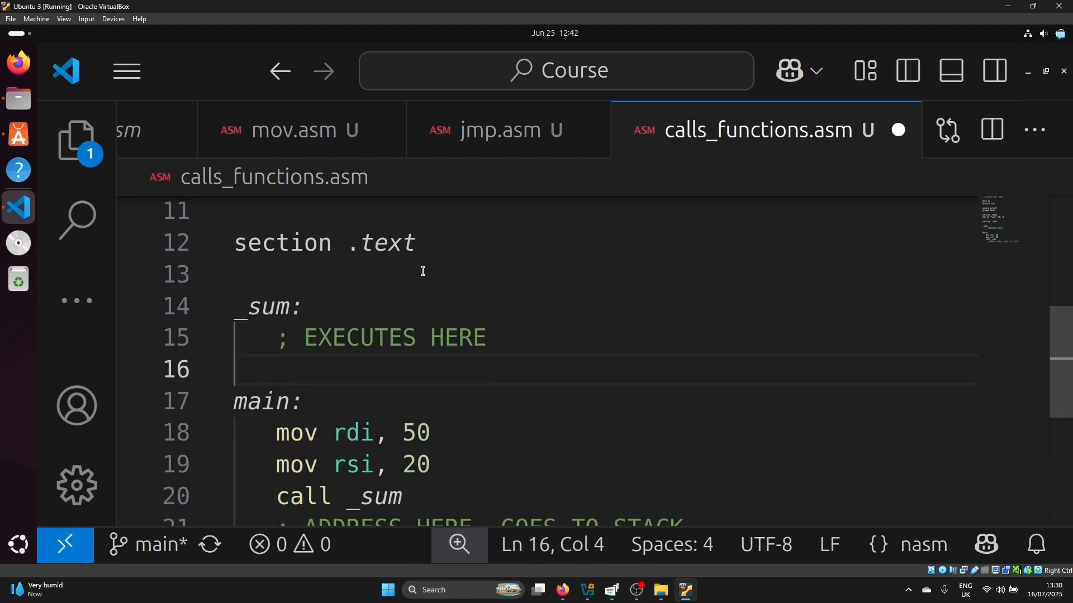
pyautogui.scroll(-3)
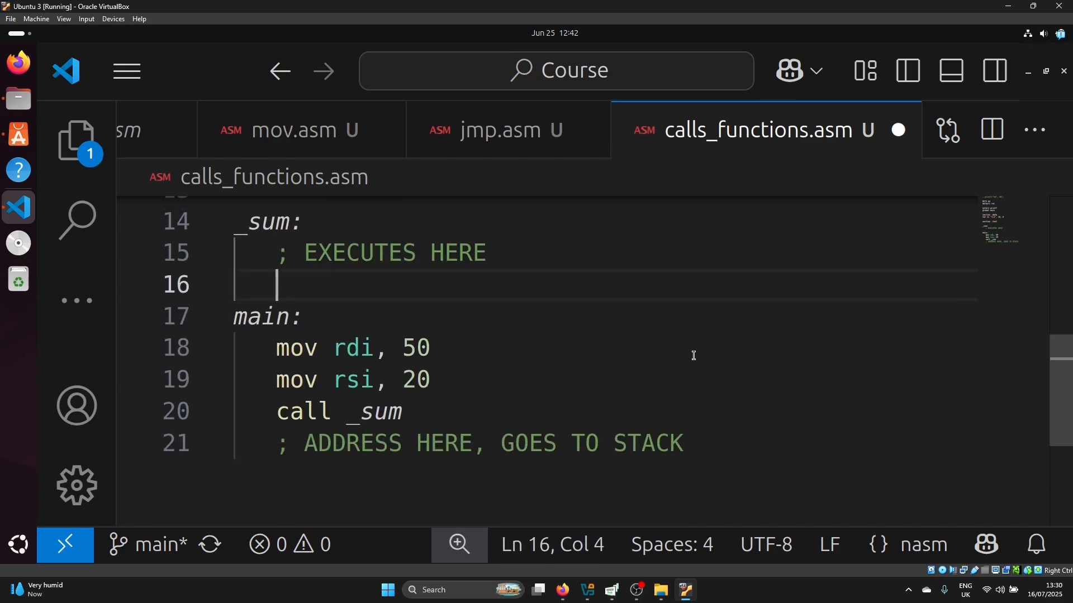
pyautogui.write('ret')
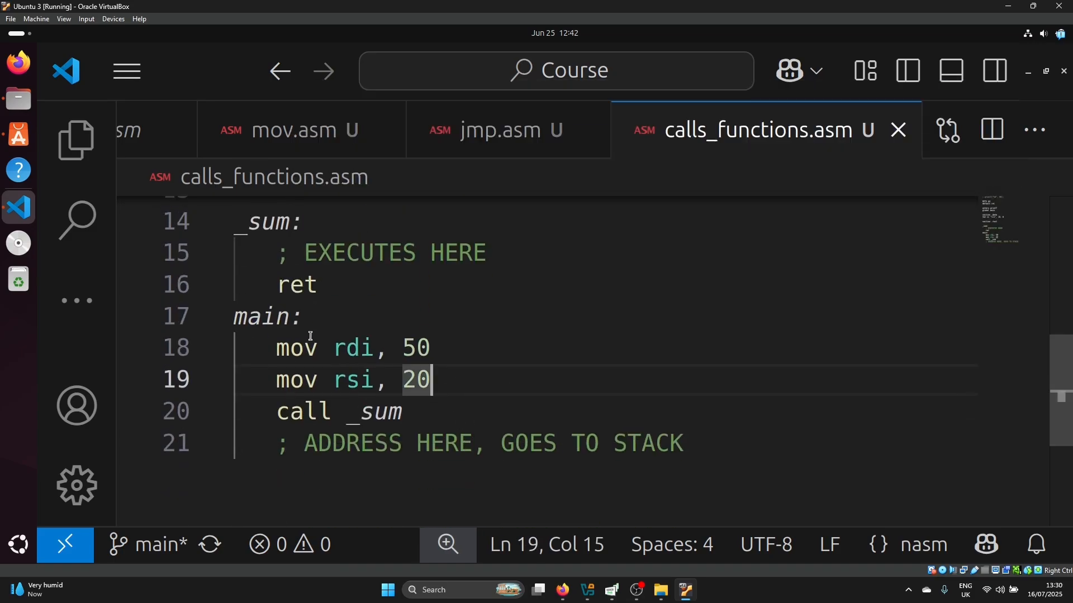
pyautogui.doubleClick(296, 285)
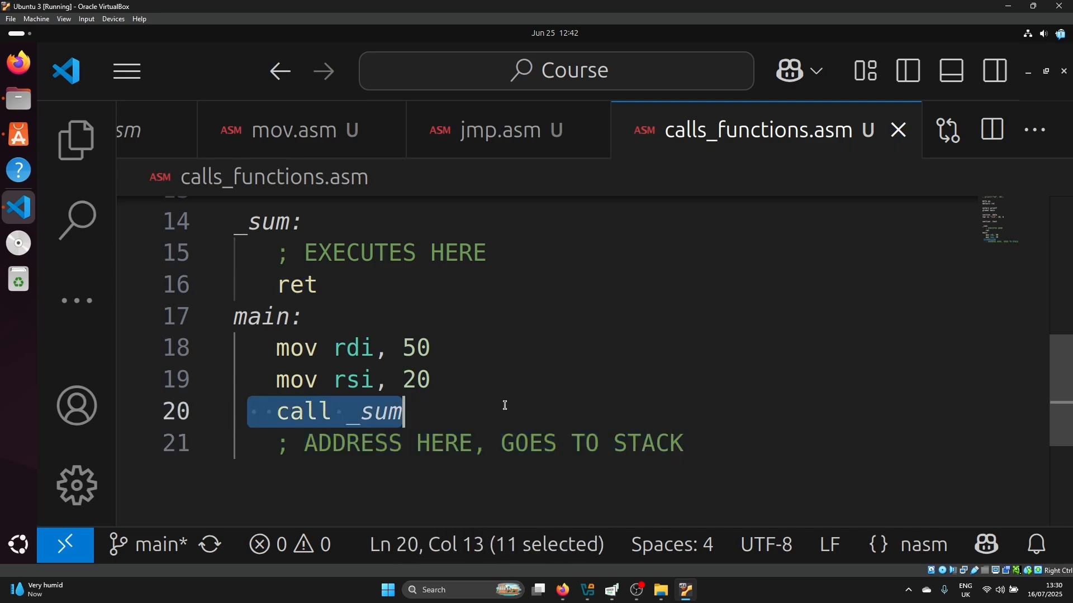
pyautogui.press('shift+Down')
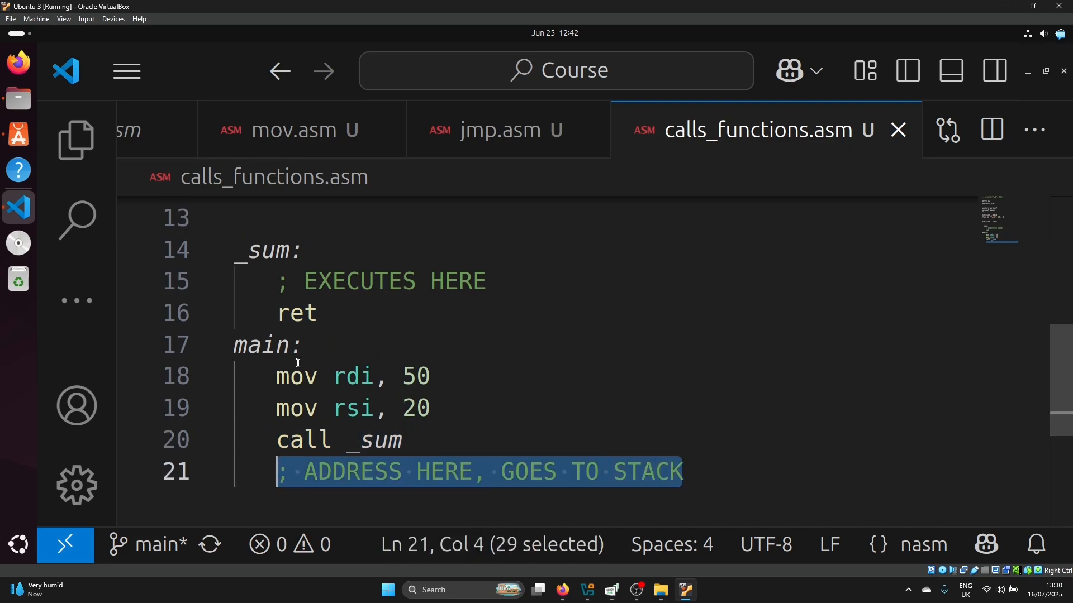
pyautogui.doubleClick(296, 313)
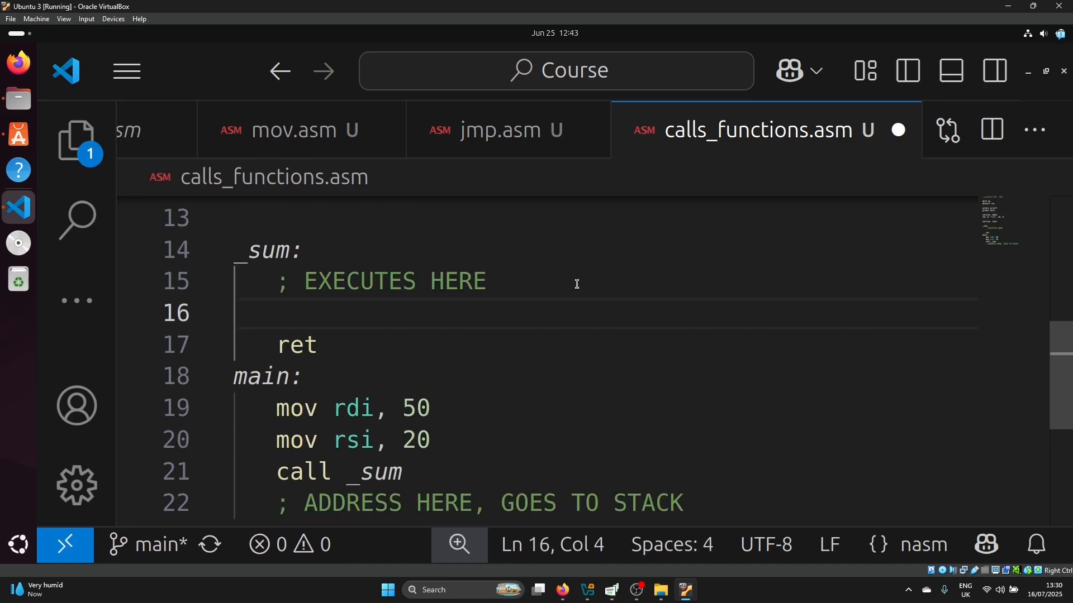
# Insert 'add rdi, rsi' and 'mov rax, rdi' into _sum, highlighting each line
pyautogui.write('ad')
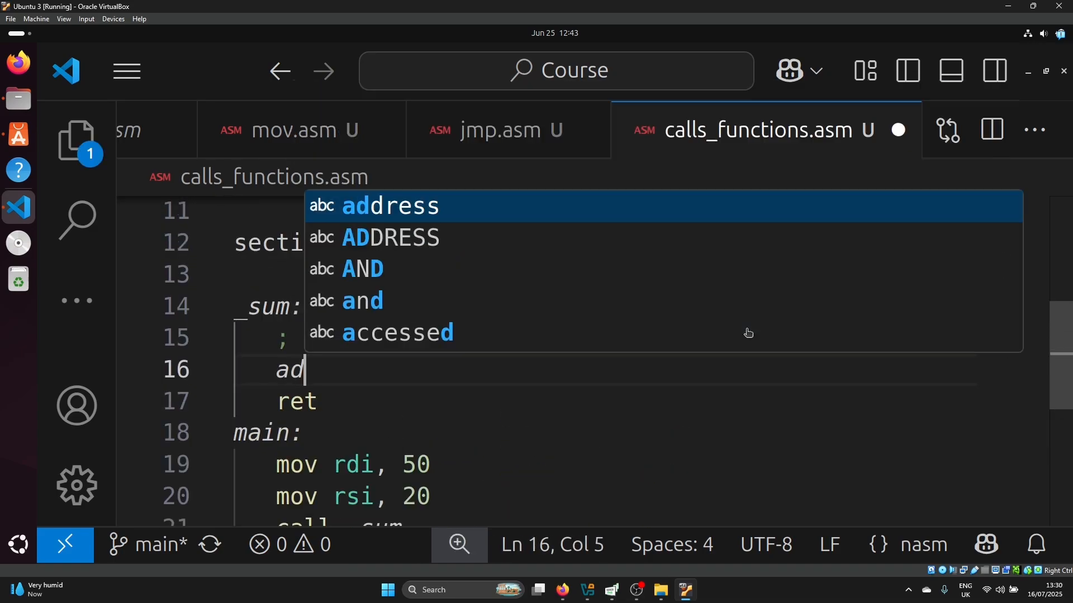
pyautogui.write('d rdi, rsi')
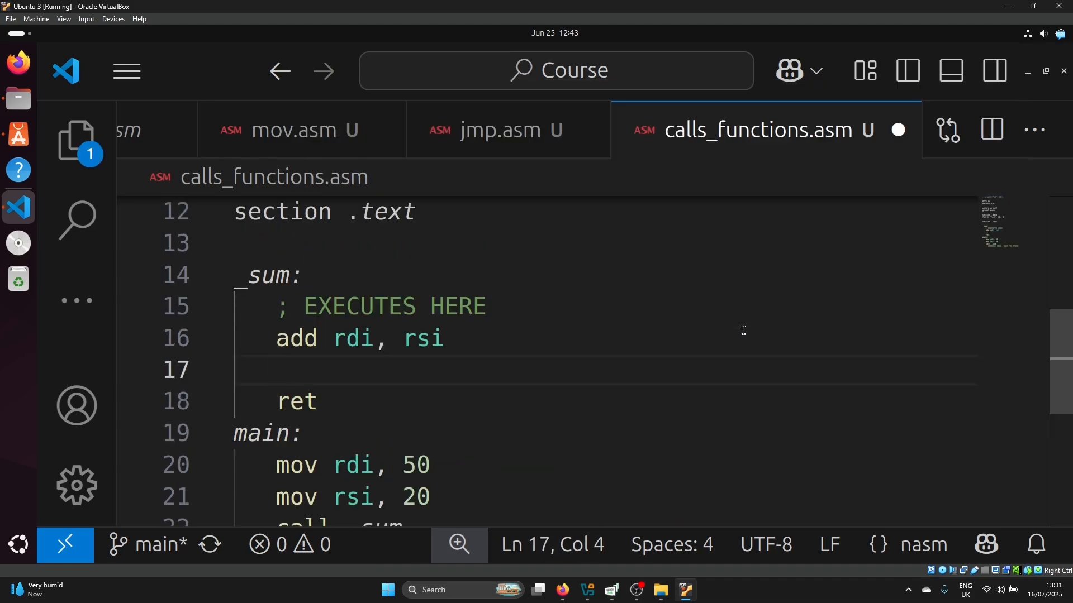
pyautogui.write('mov rax')
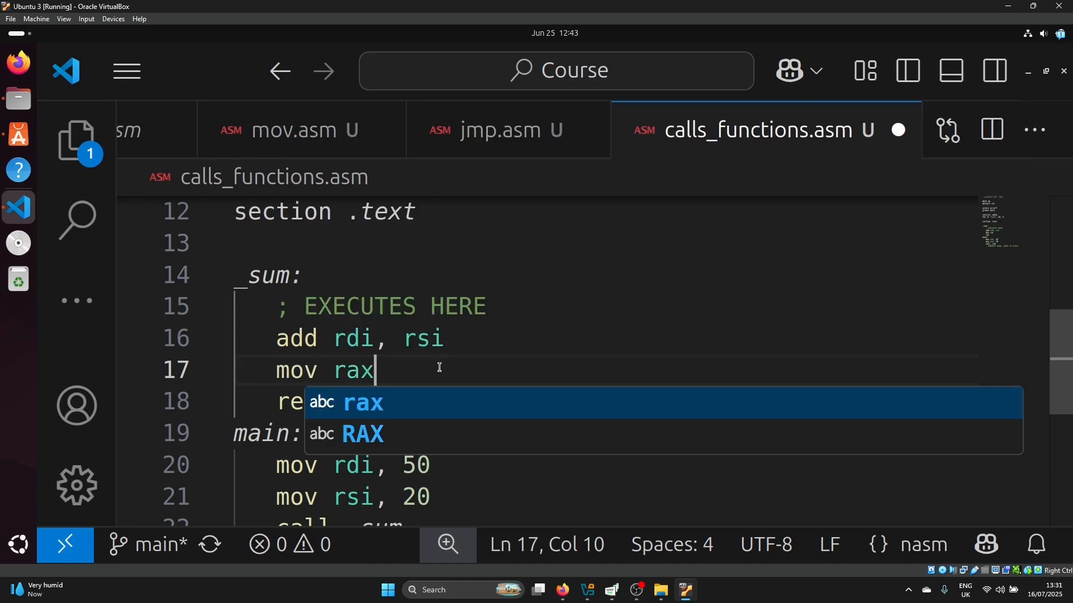
pyautogui.write(', rdi')
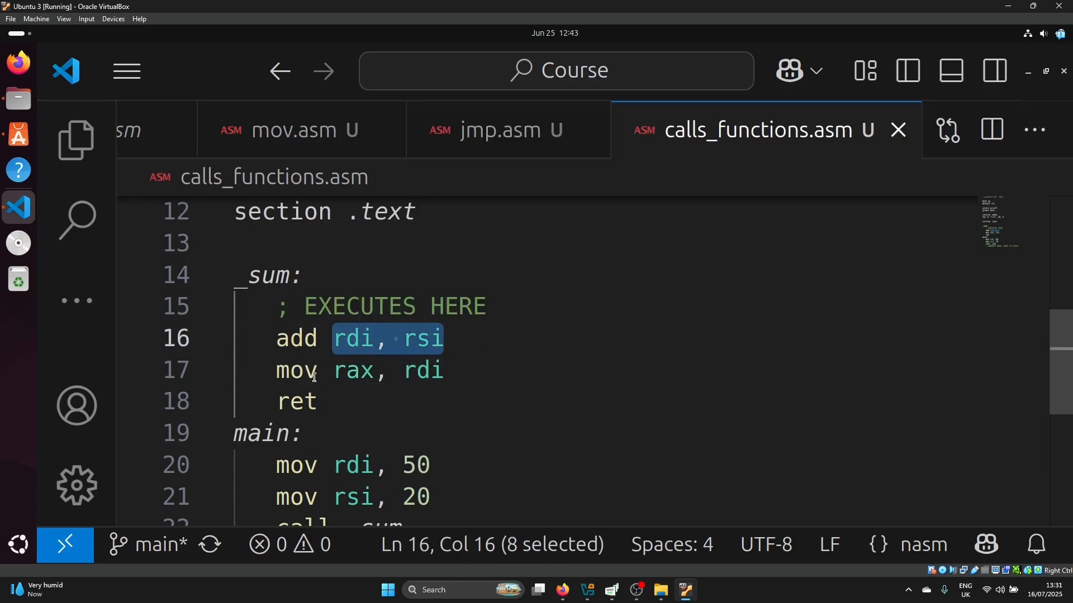
pyautogui.moveTo(470, 357)
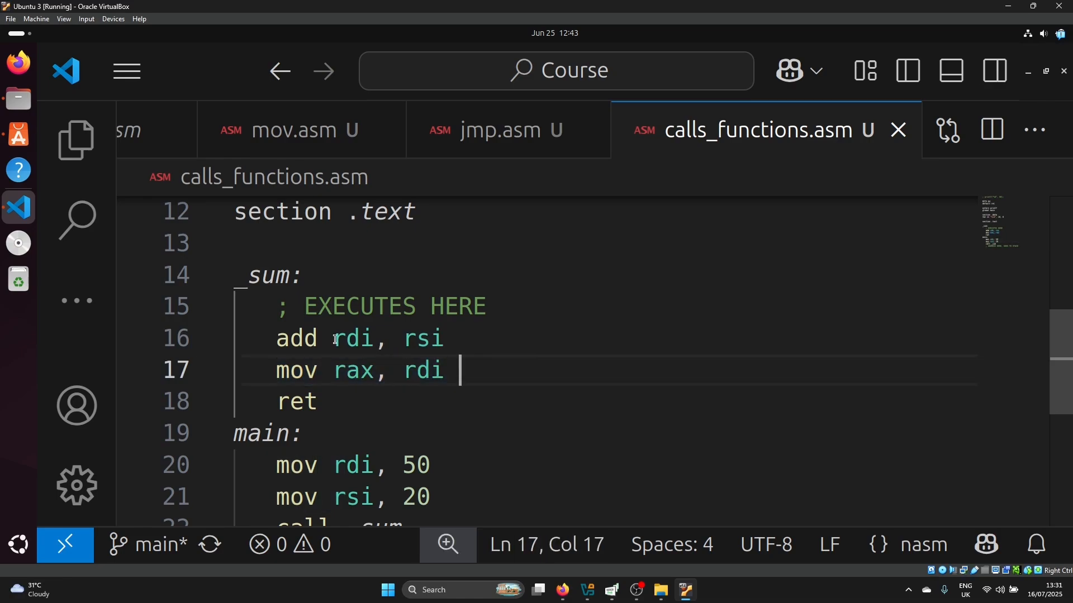
pyautogui.moveTo(334, 339); pyautogui.dragTo(443, 339)
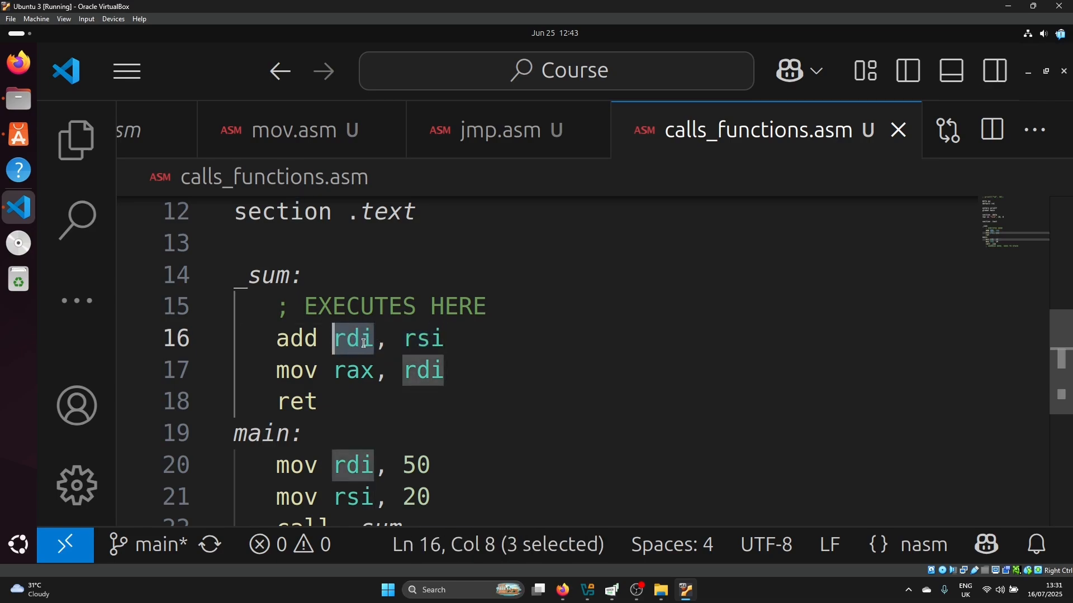
pyautogui.tripleClick(363, 372)
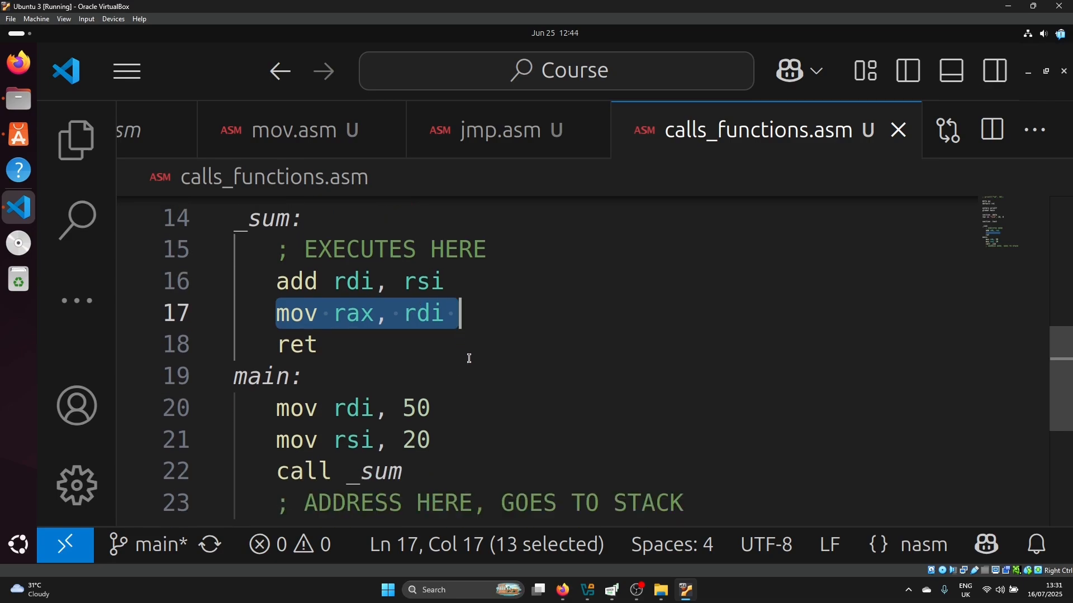
pyautogui.moveTo(332, 336)
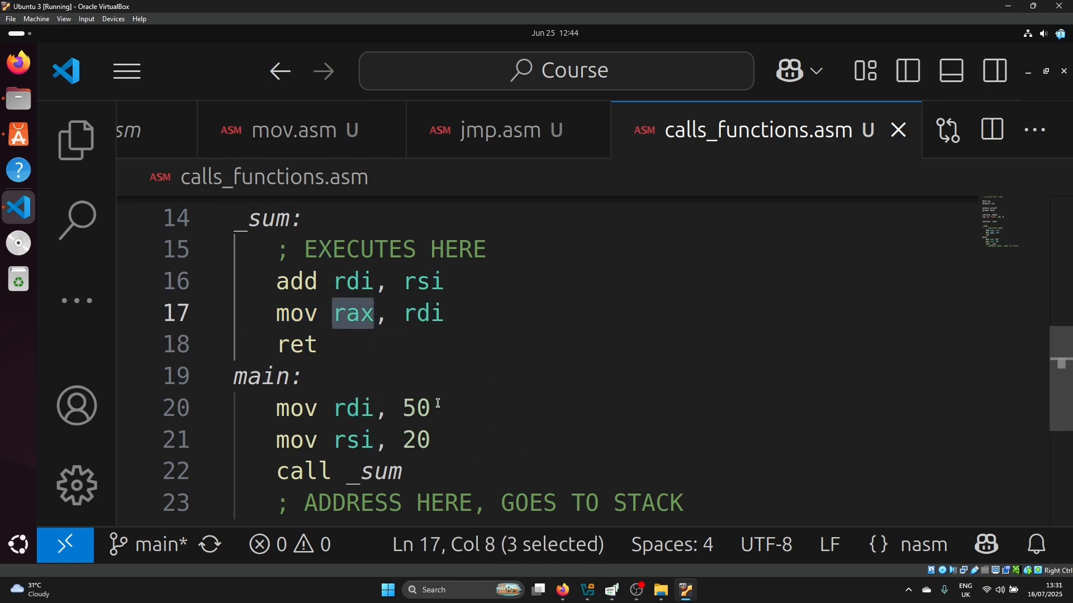
pyautogui.scroll(-3)
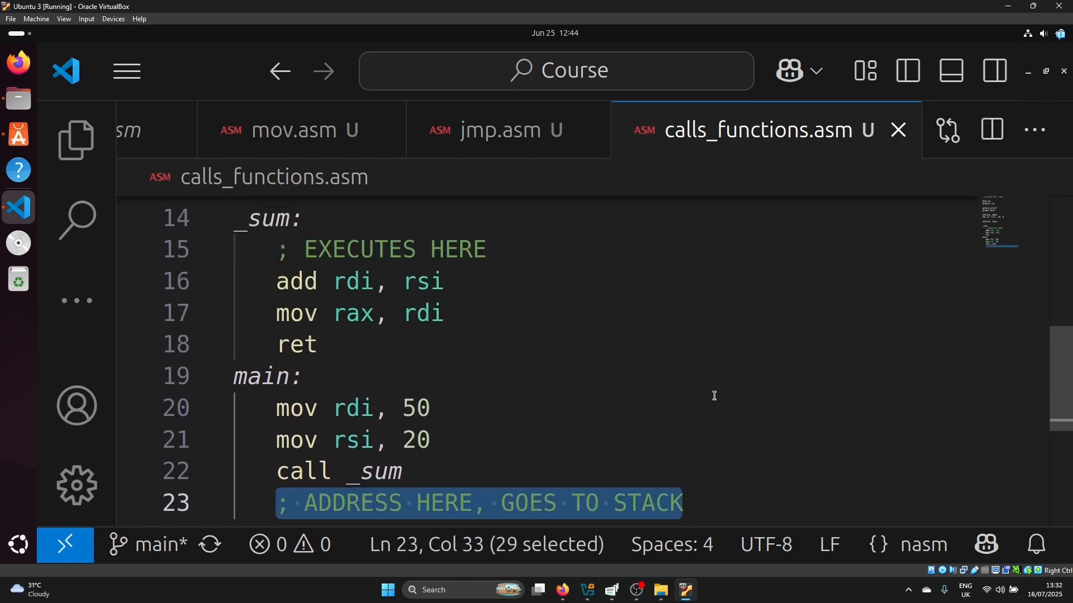
pyautogui.scroll(-3)
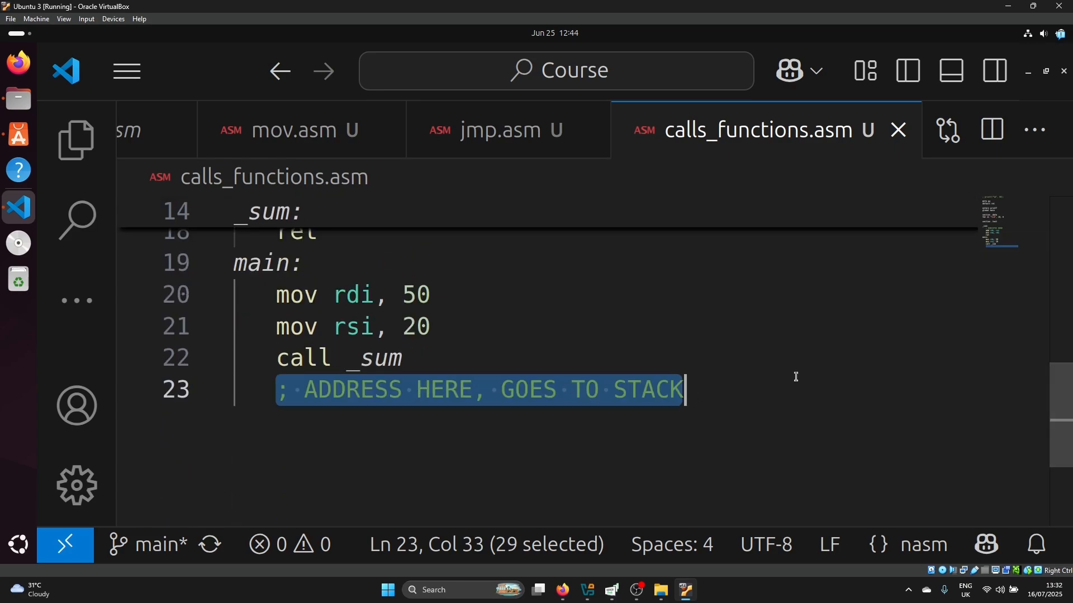
# Replace the old comment with 'print the result' and pass fmt in rdi and rax in rsi
pyautogui.press('Delete')
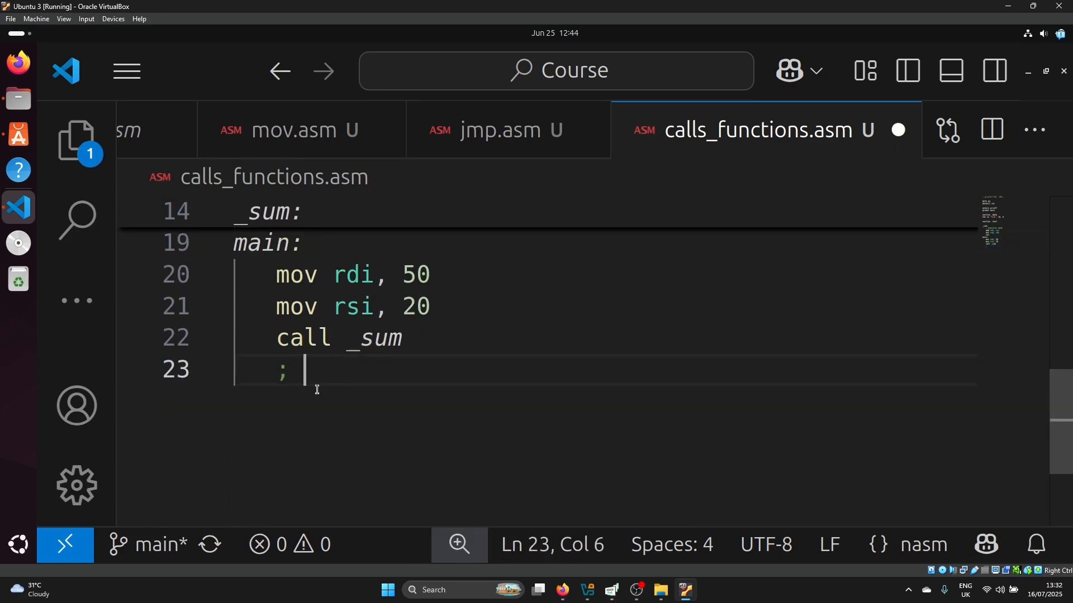
pyautogui.write('print the result')
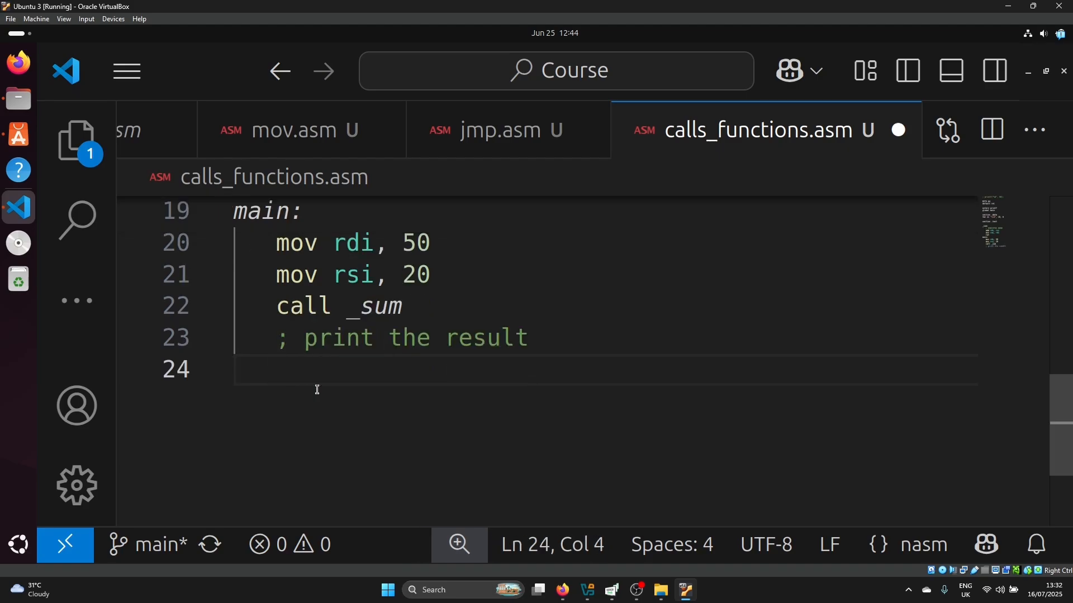
pyautogui.write('mov rdi, fm t')
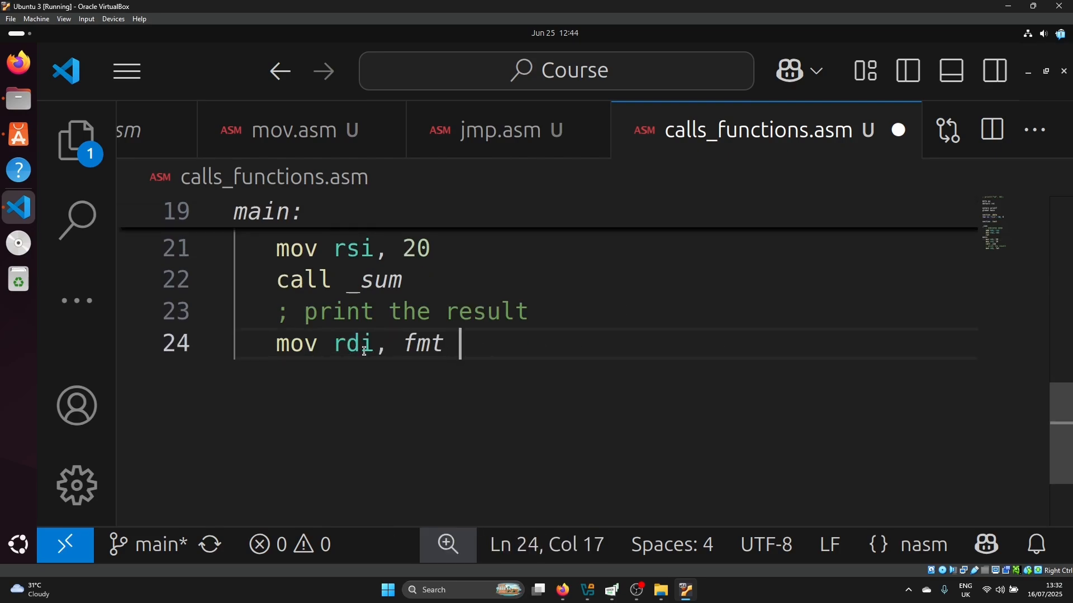
pyautogui.doubleClick(353, 344)
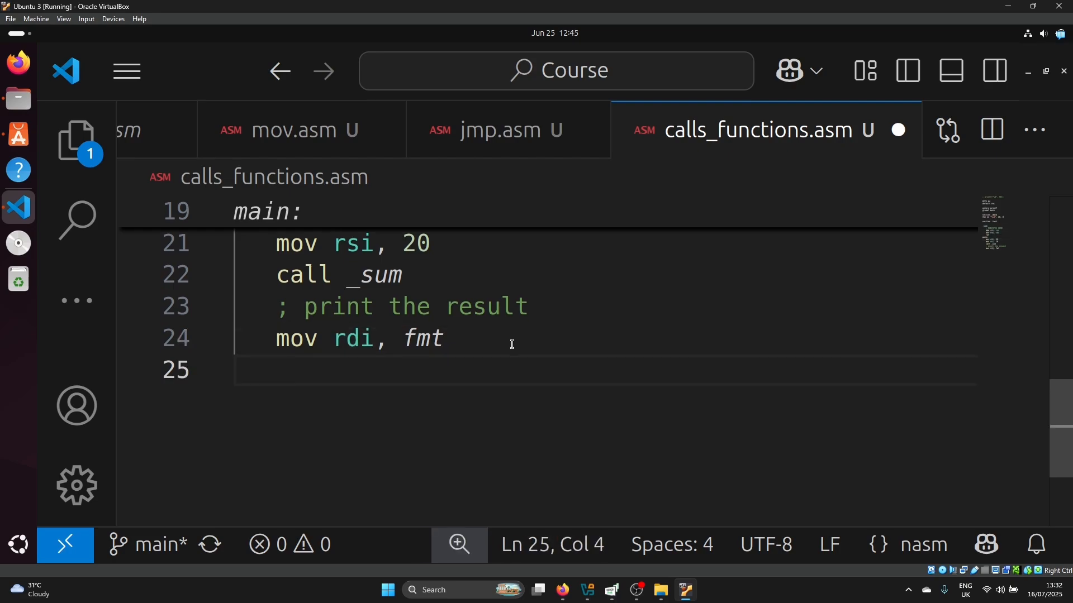
pyautogui.write('mov rsi,')
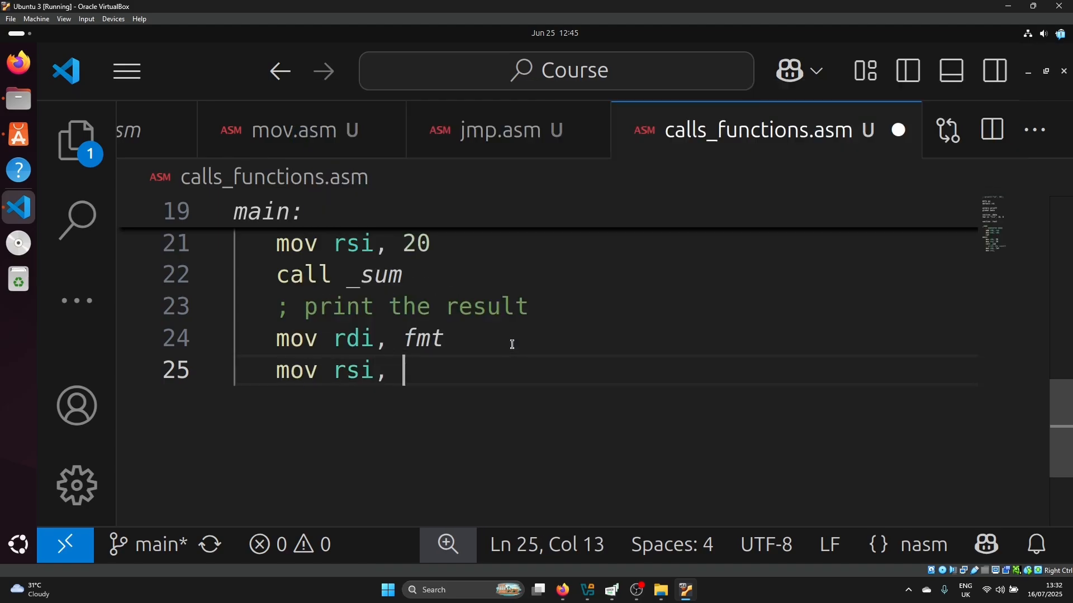
pyautogui.write('[')
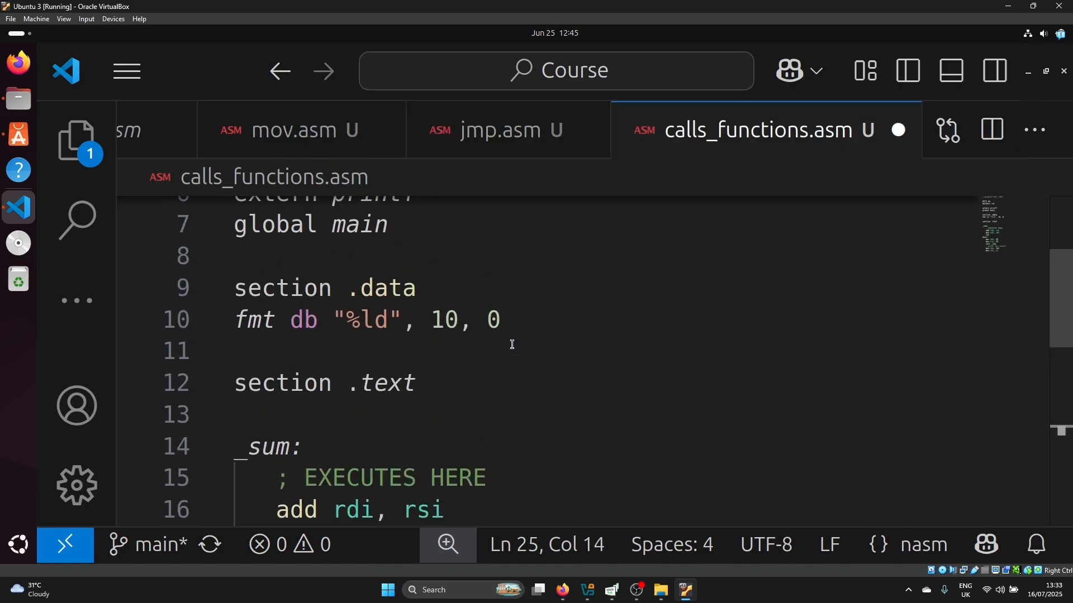
pyautogui.scroll(-3)
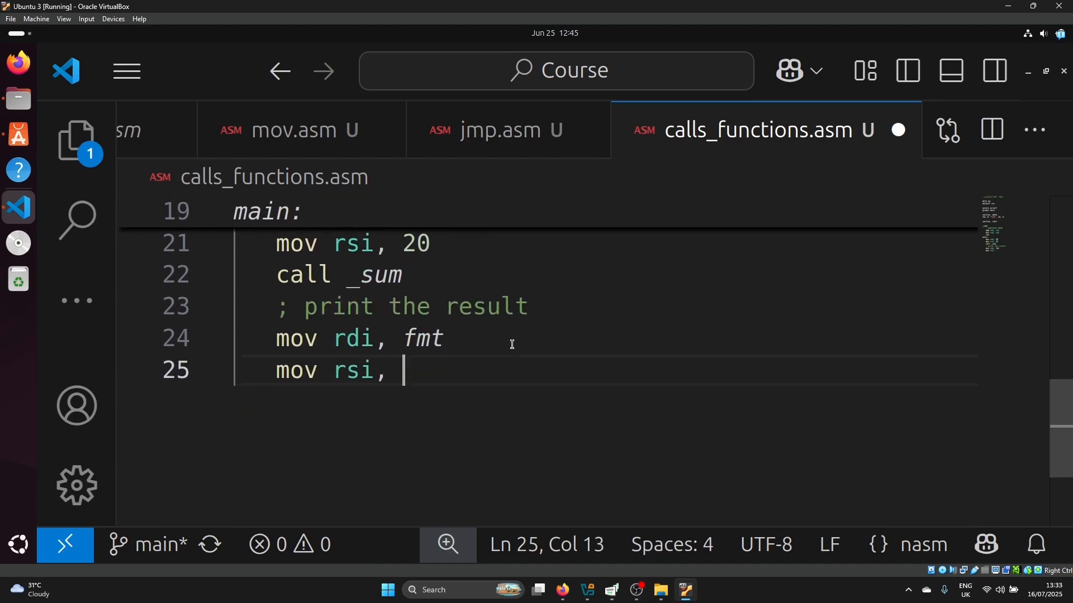
pyautogui.write('rax')
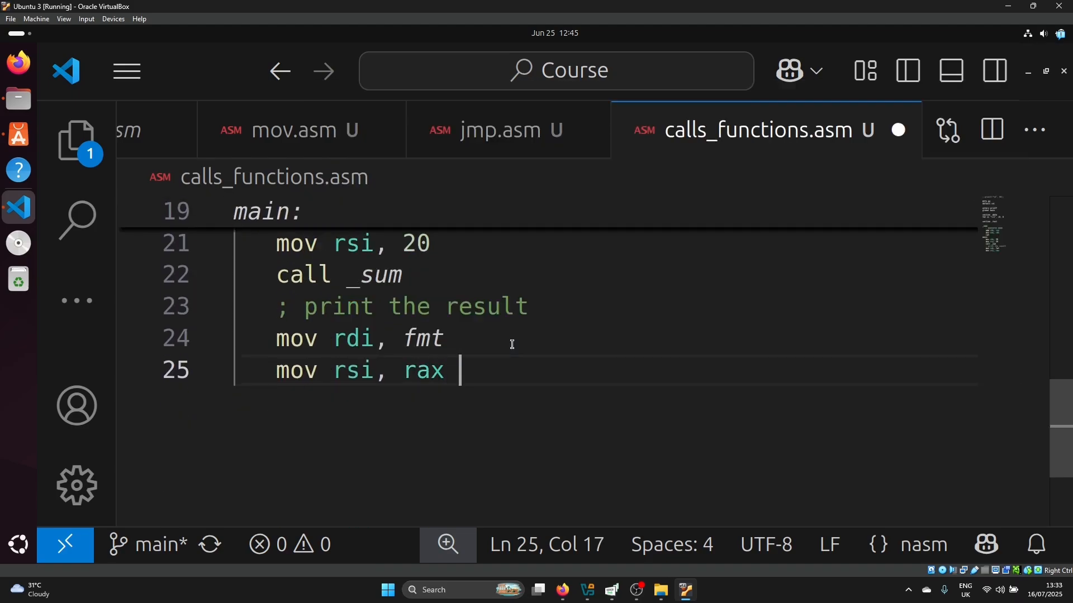
# Zero eax, call printf, zero eax again and return from main
pyautogui.write('xor eax')
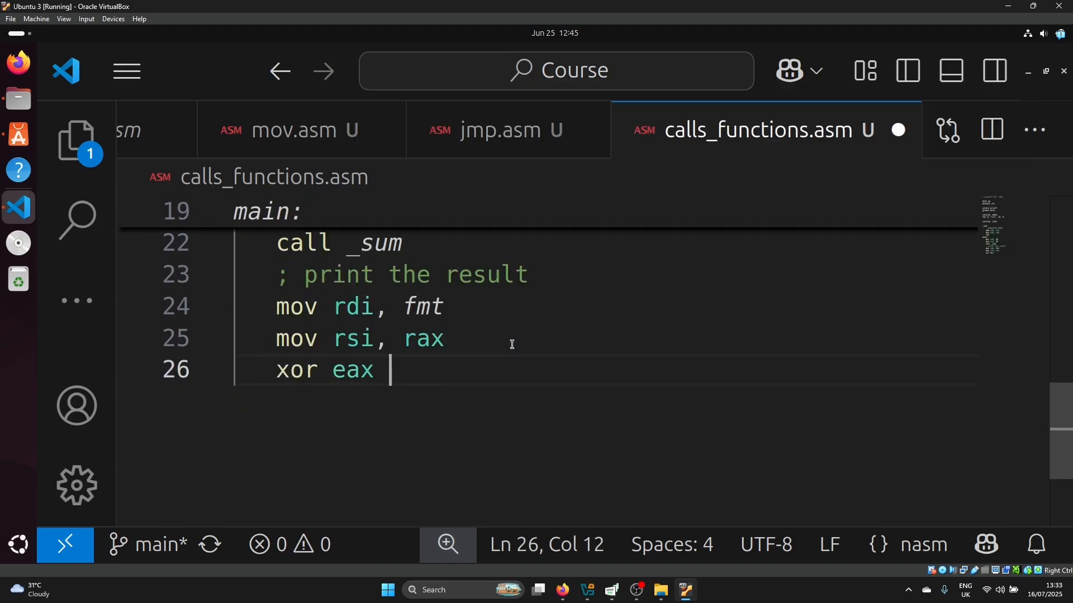
pyautogui.write(', eax')
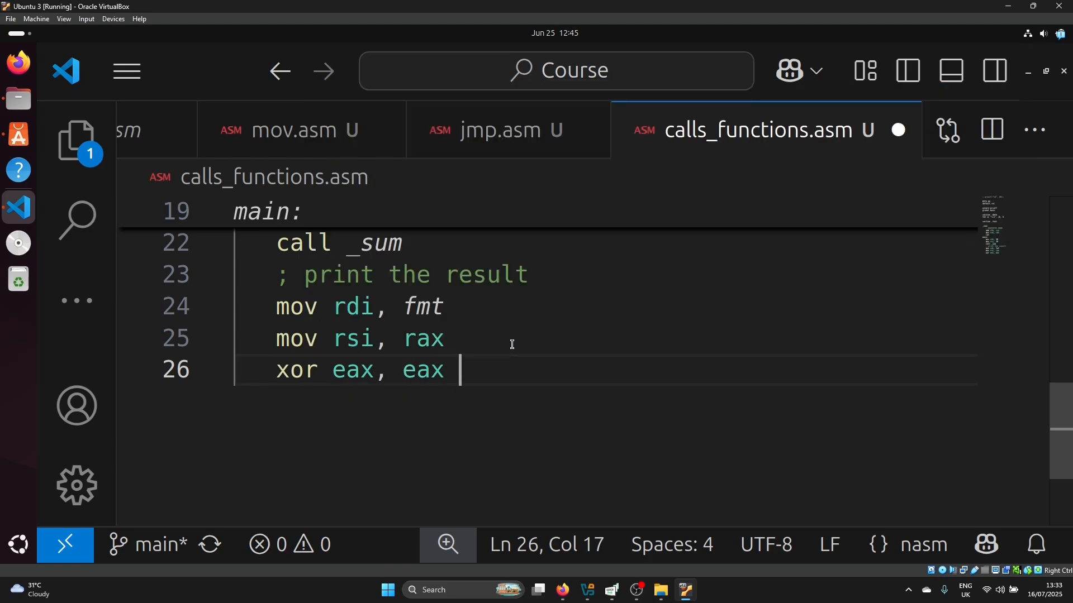
pyautogui.write('call printf')
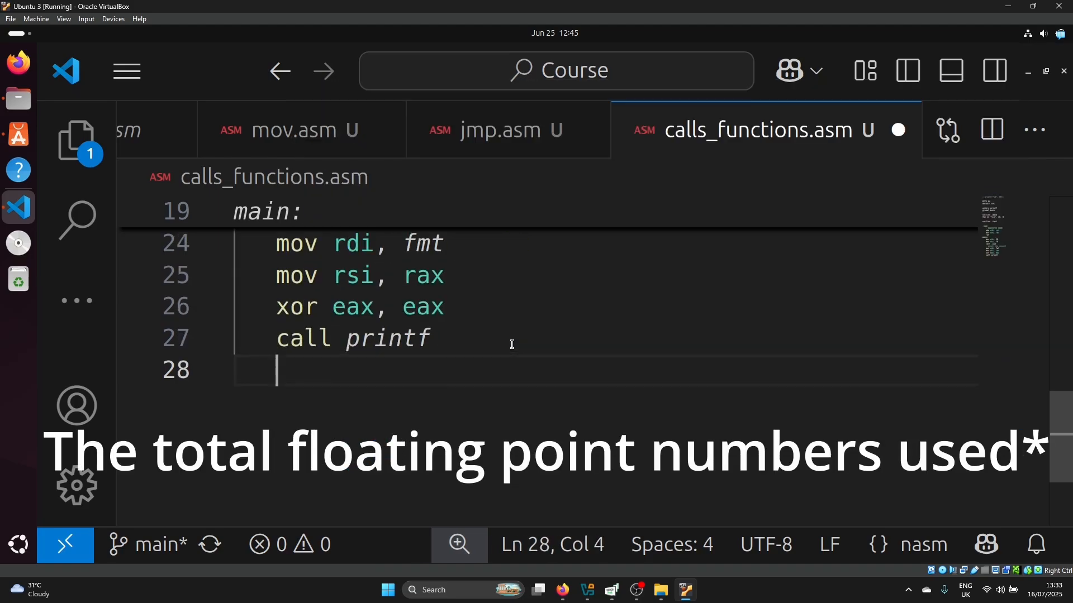
pyautogui.write('xor eax')
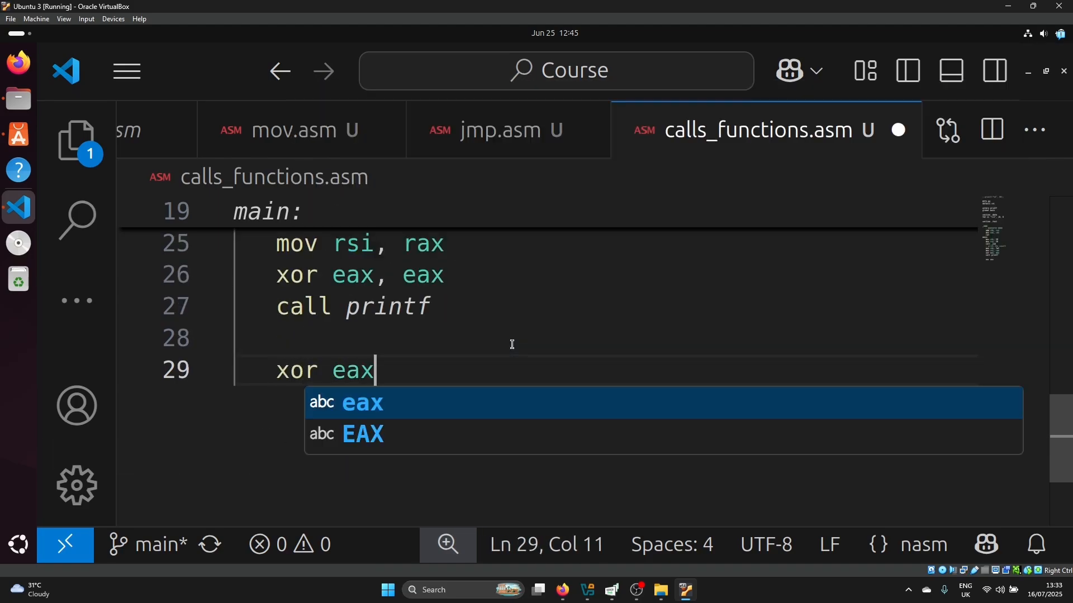
pyautogui.press('Enter')
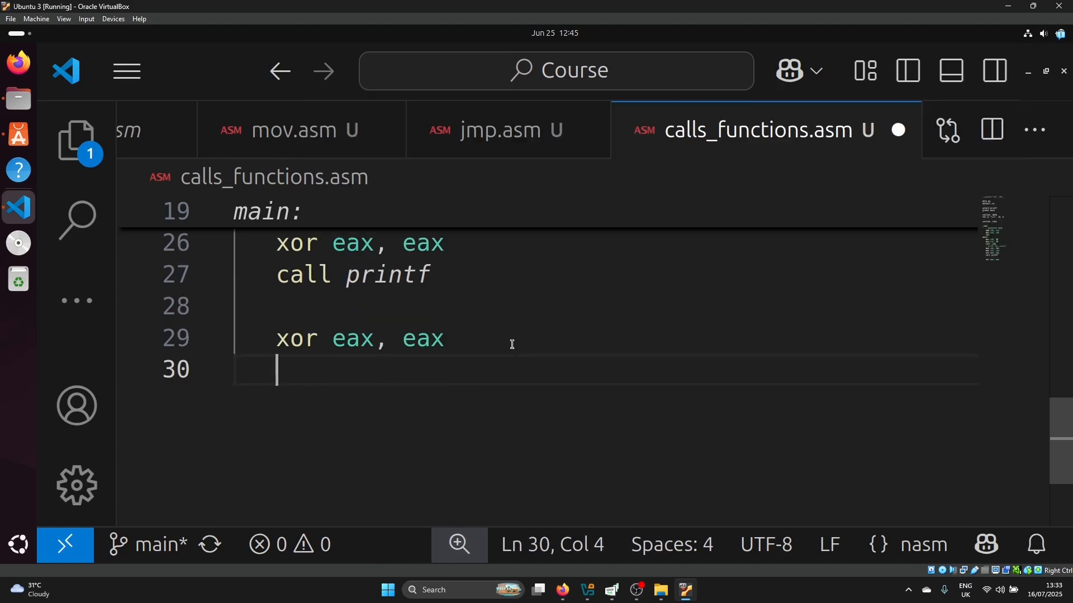
pyautogui.write('ret')
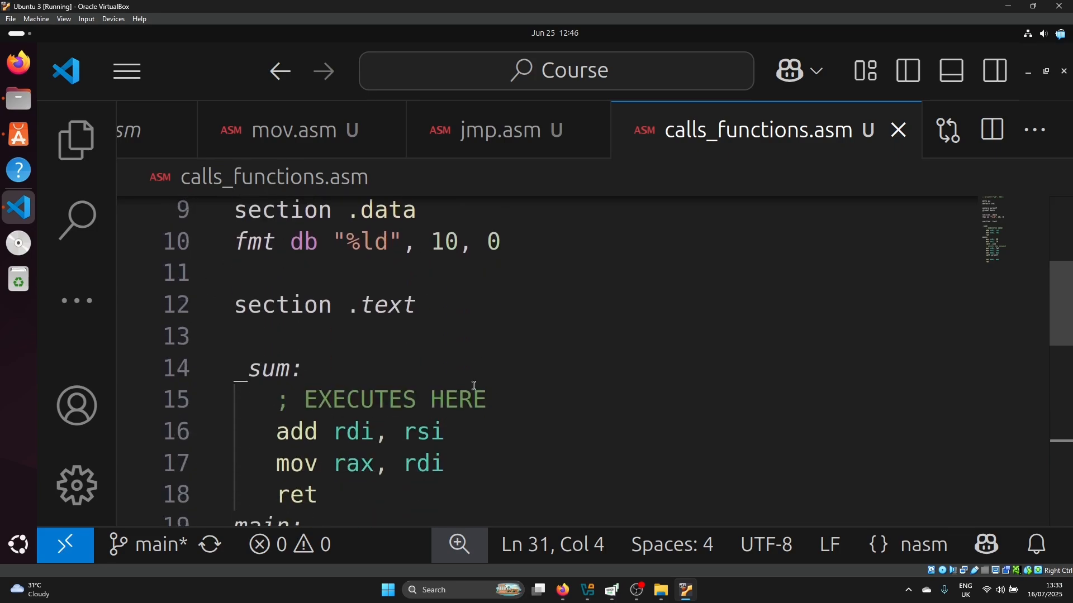
# Zoom the interface out one step via View > Appearance > Zoom Out, then review the code
pyautogui.scroll(-3)
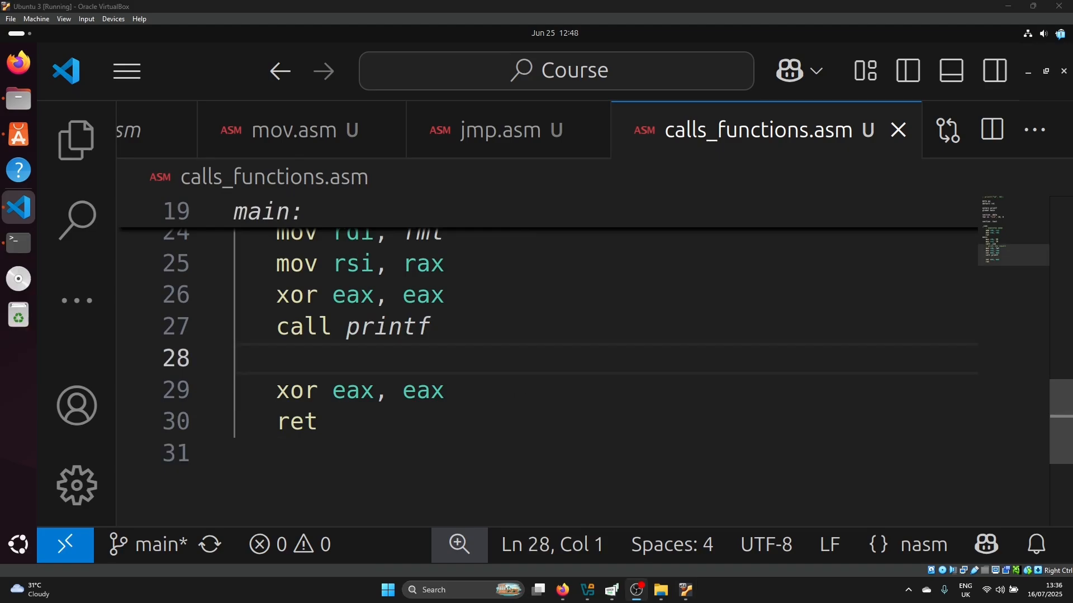
pyautogui.click(126, 71)
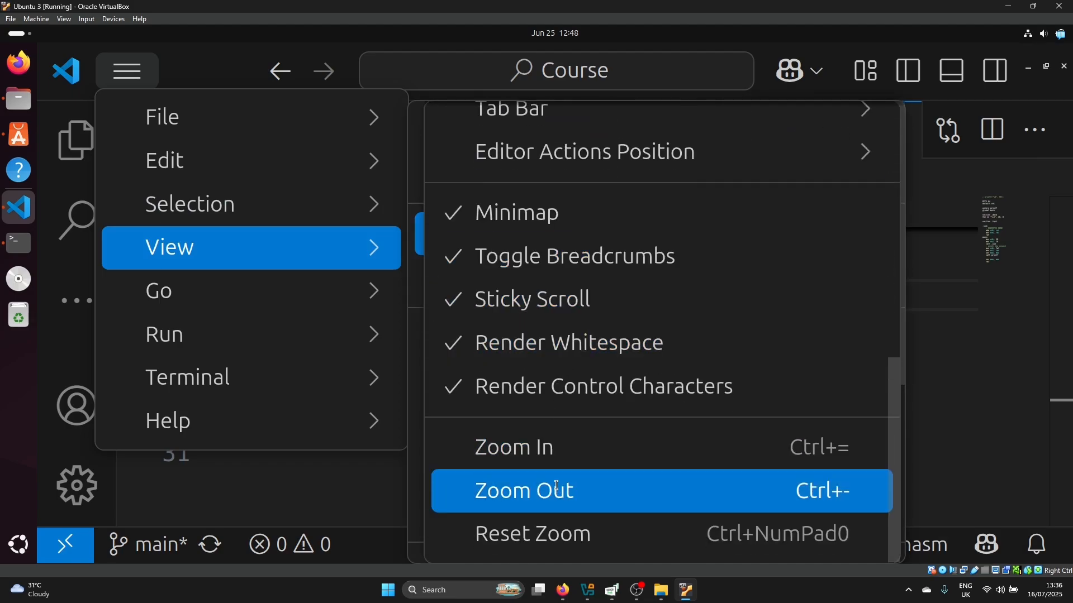
pyautogui.click(521, 490)
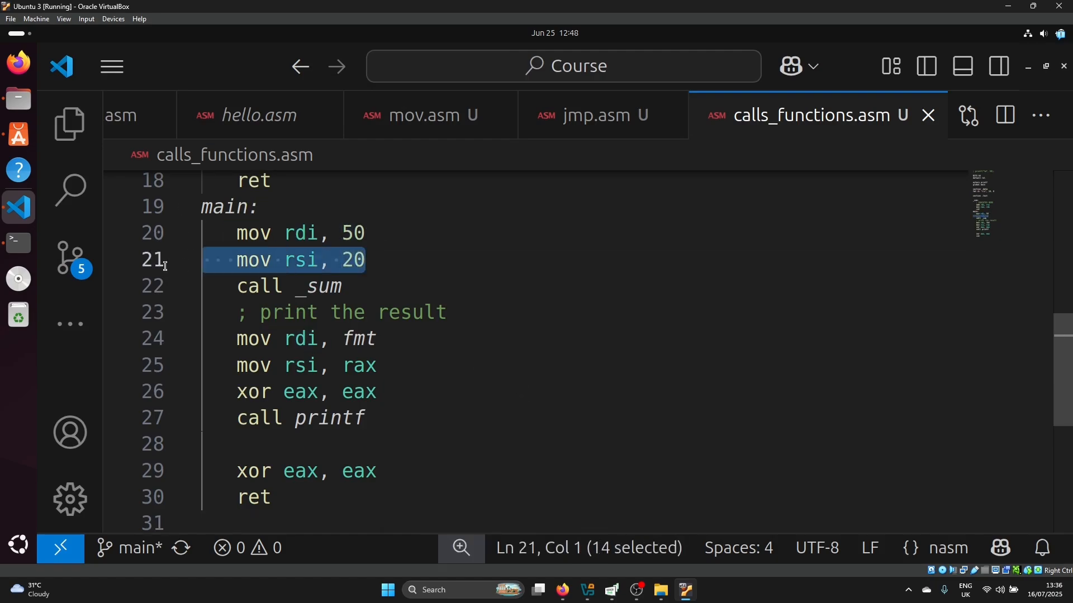
pyautogui.moveTo(238, 331)
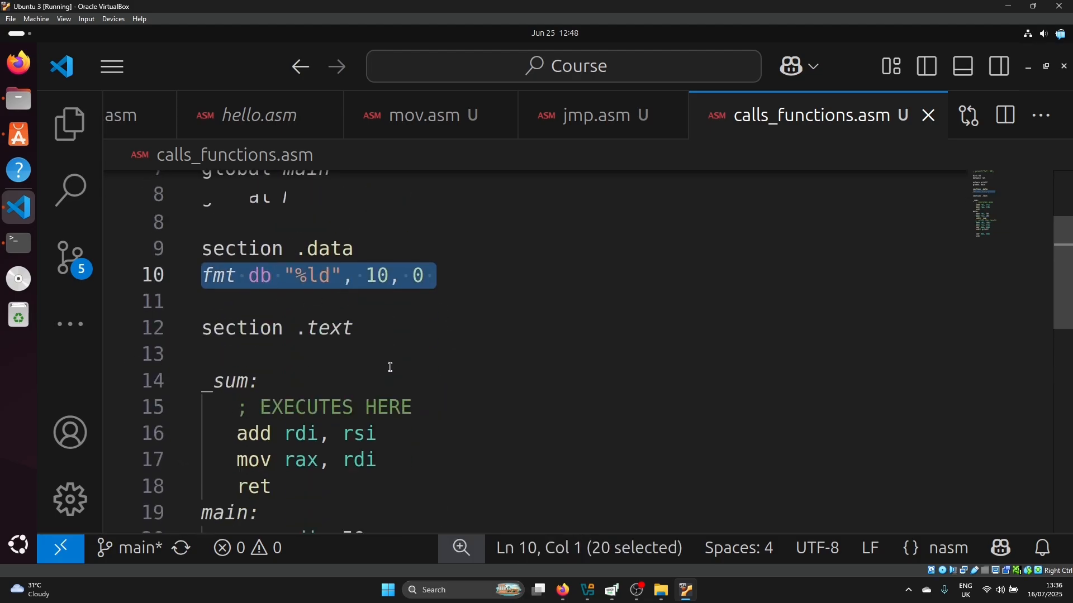
pyautogui.scroll(-3)
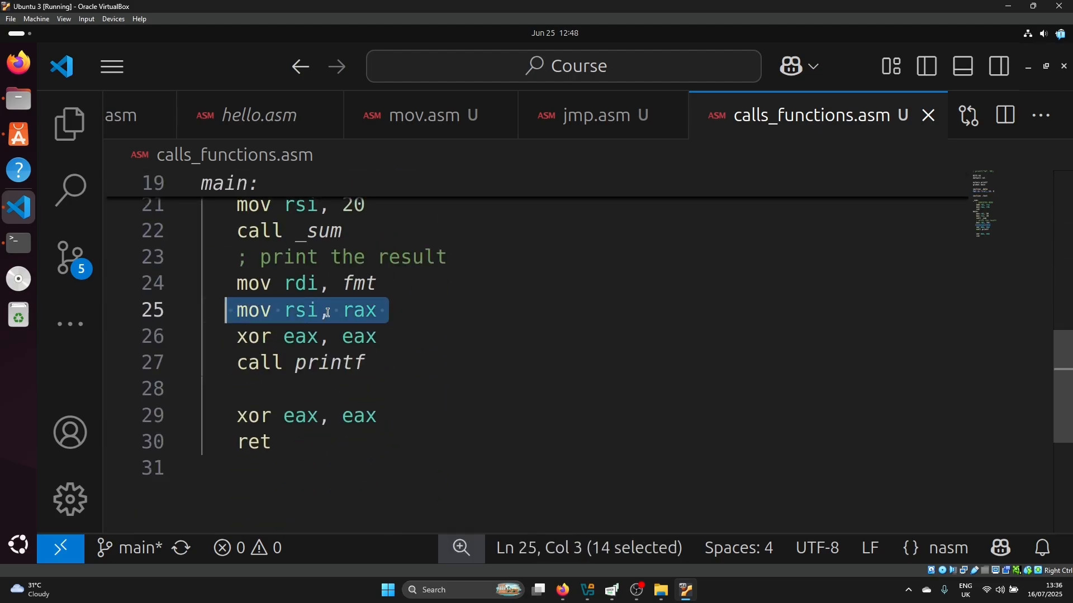
pyautogui.click(265, 363)
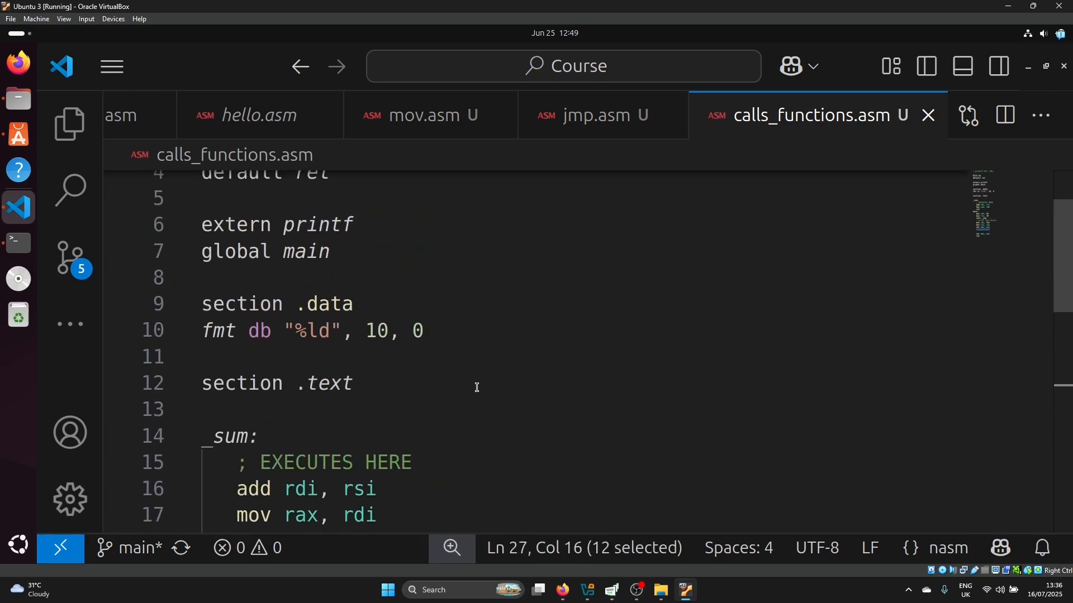
pyautogui.scroll(-3)
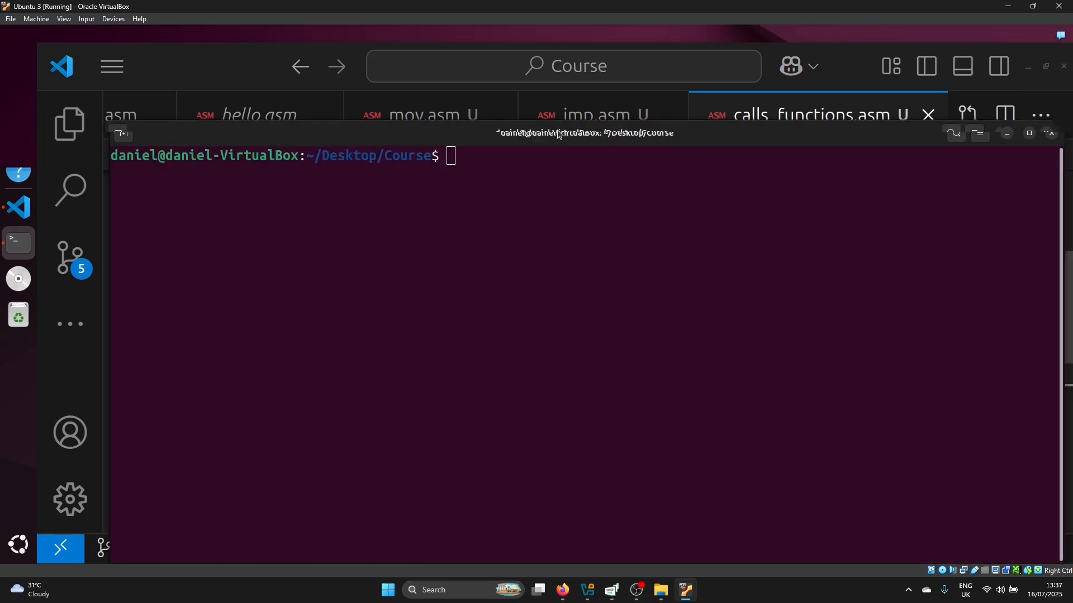
# Assemble calls_functions.asm with nasm -felf64
pyautogui.write('nasm -felf64')
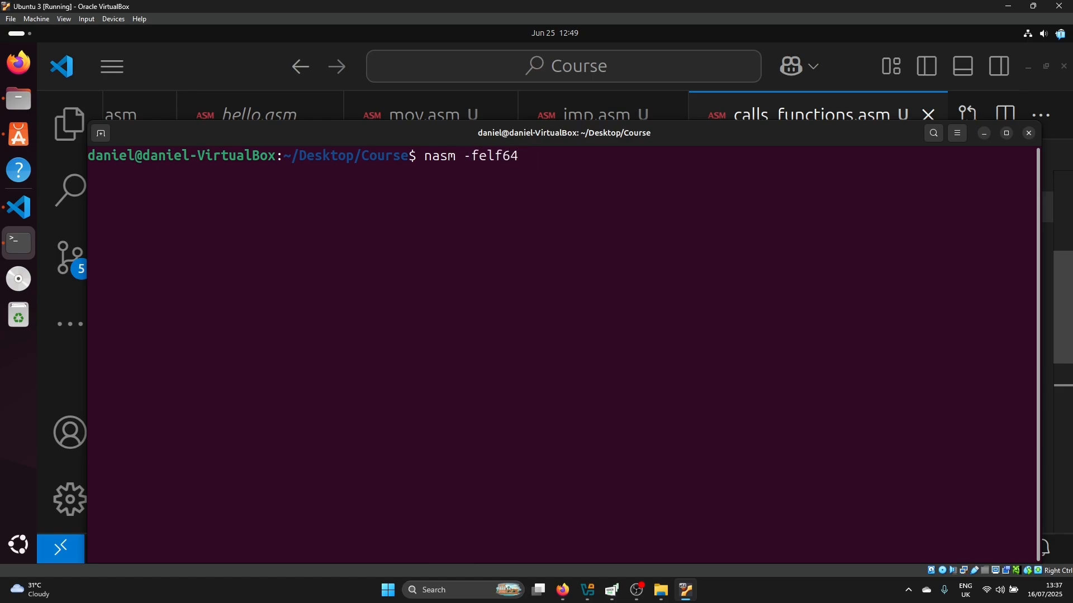
pyautogui.write('./calls_functions')
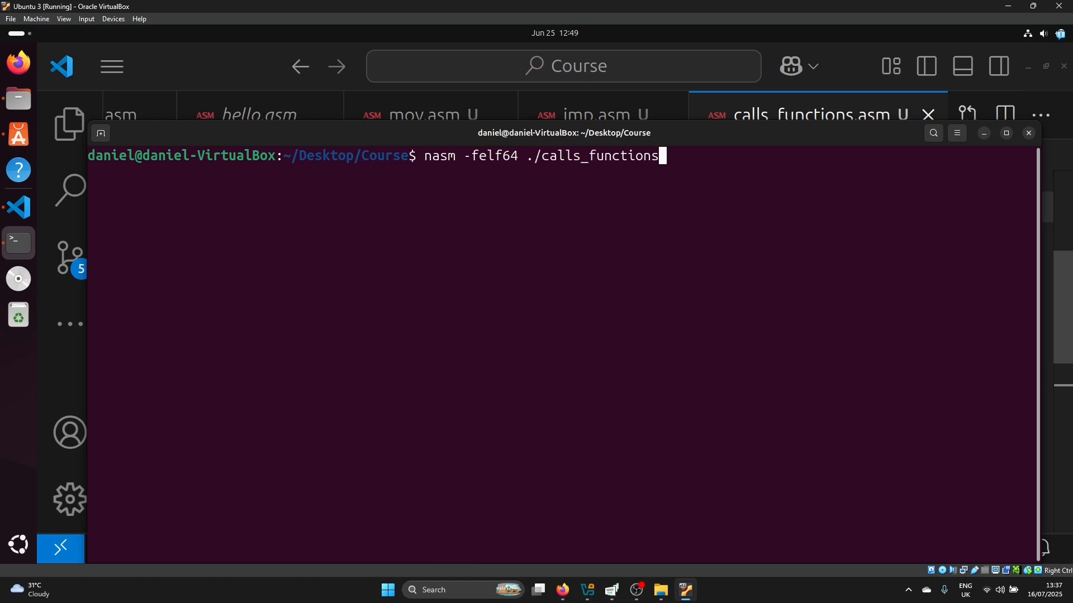
pyautogui.write('a.')
pyautogui.write('ls -l')
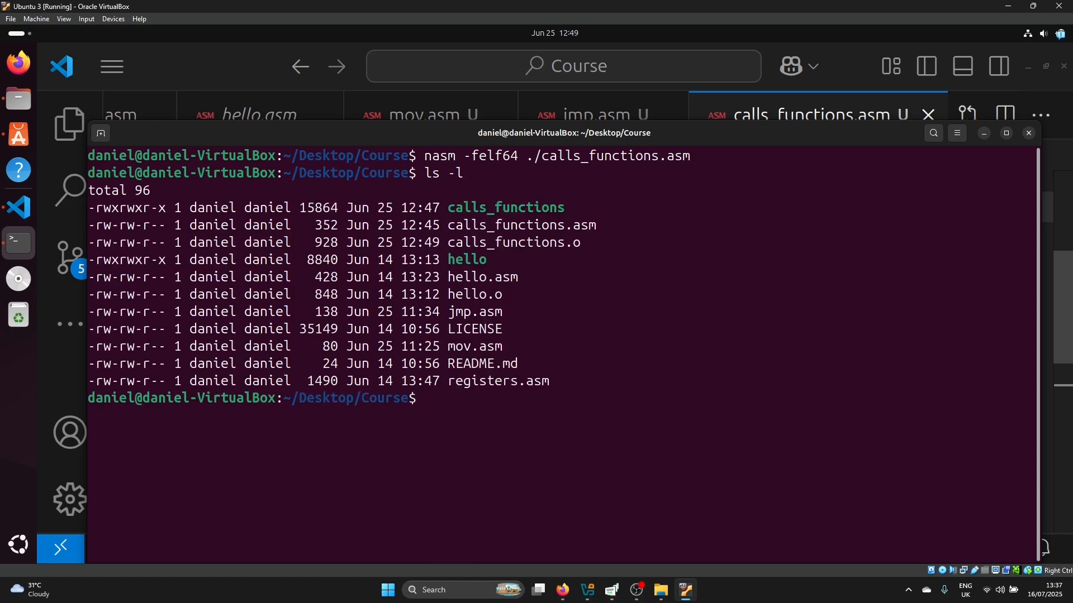
# Enter the link command gcc -no-pie -o ./calls_functions ./calls_functions.o
pyautogui.write('gcc')
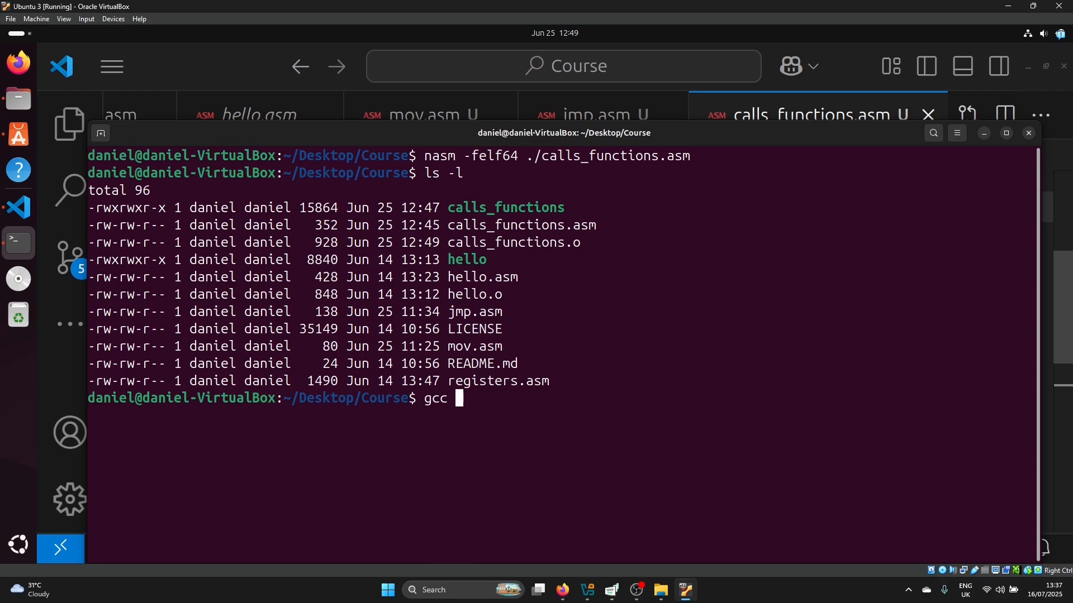
pyautogui.write('-no-pie -')
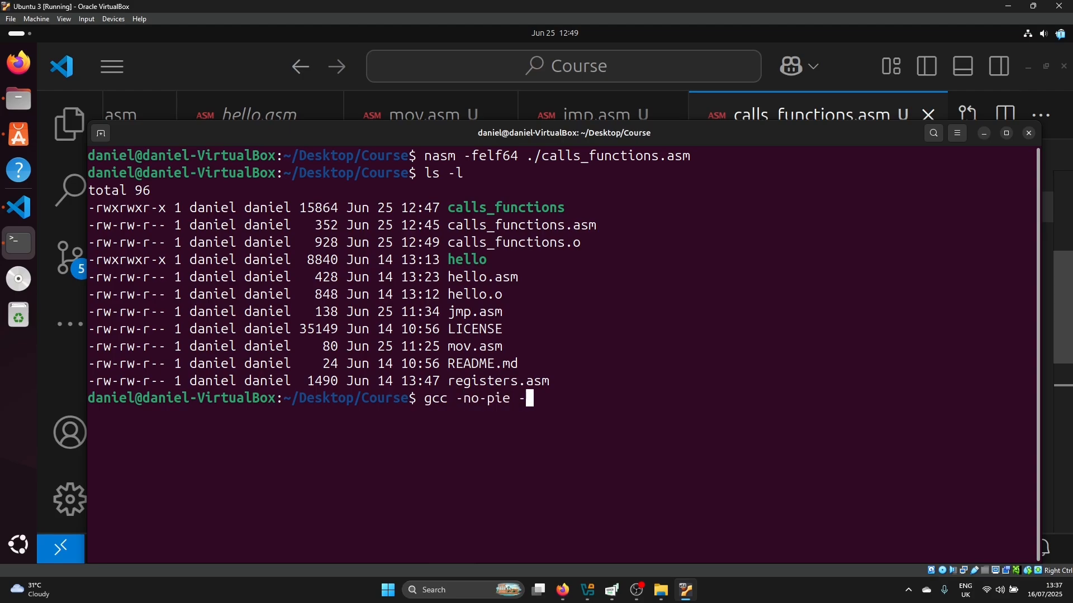
pyautogui.write('o ./calls_functions')
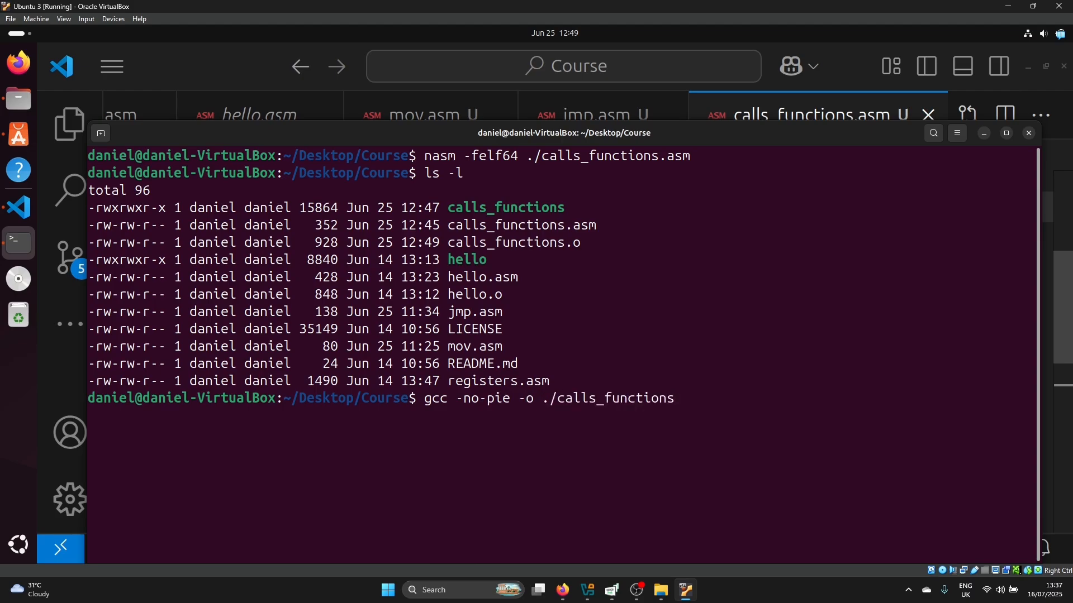
pyautogui.write('.')
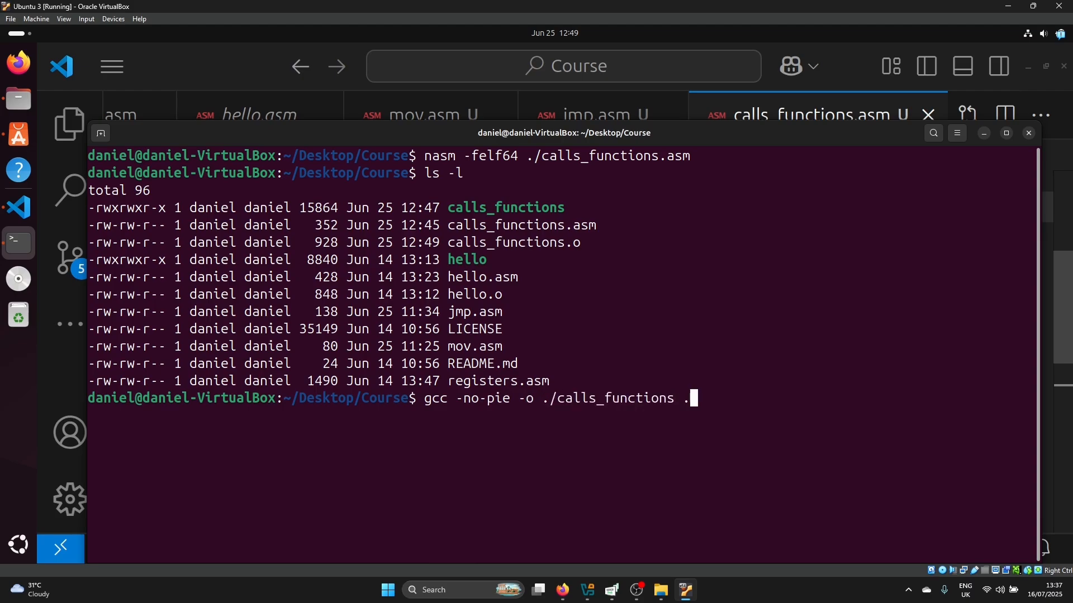
pyautogui.write('/calls_functions')
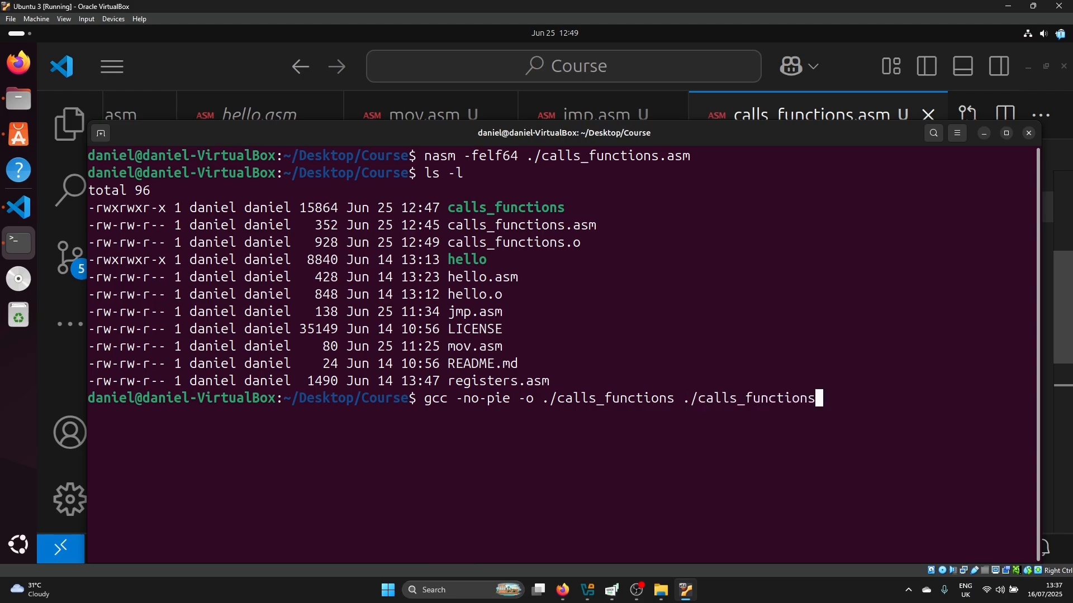
pyautogui.write('.o')
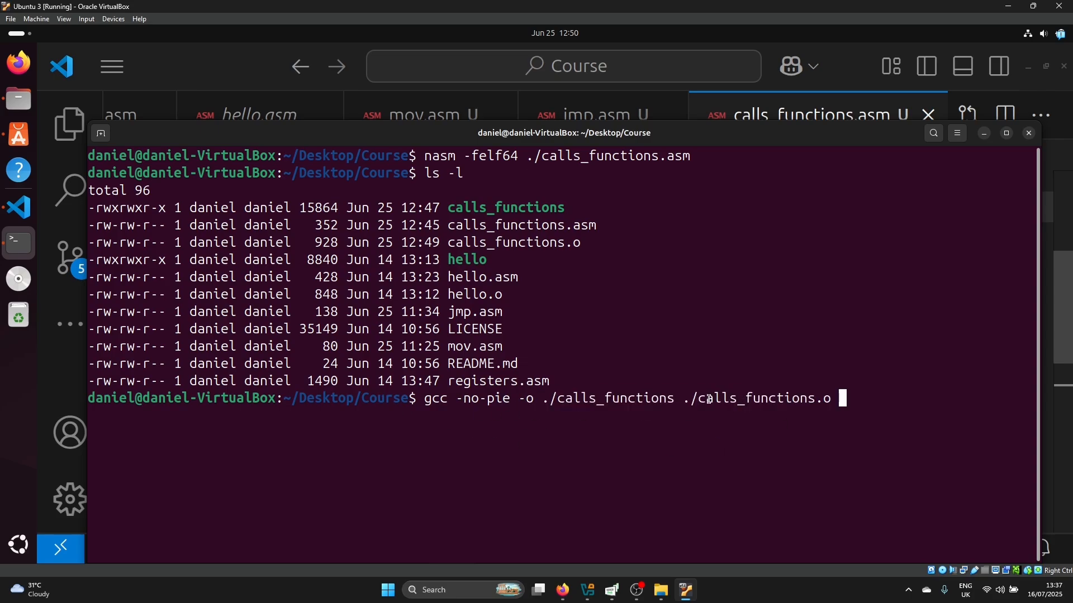
pyautogui.moveTo(680, 359)
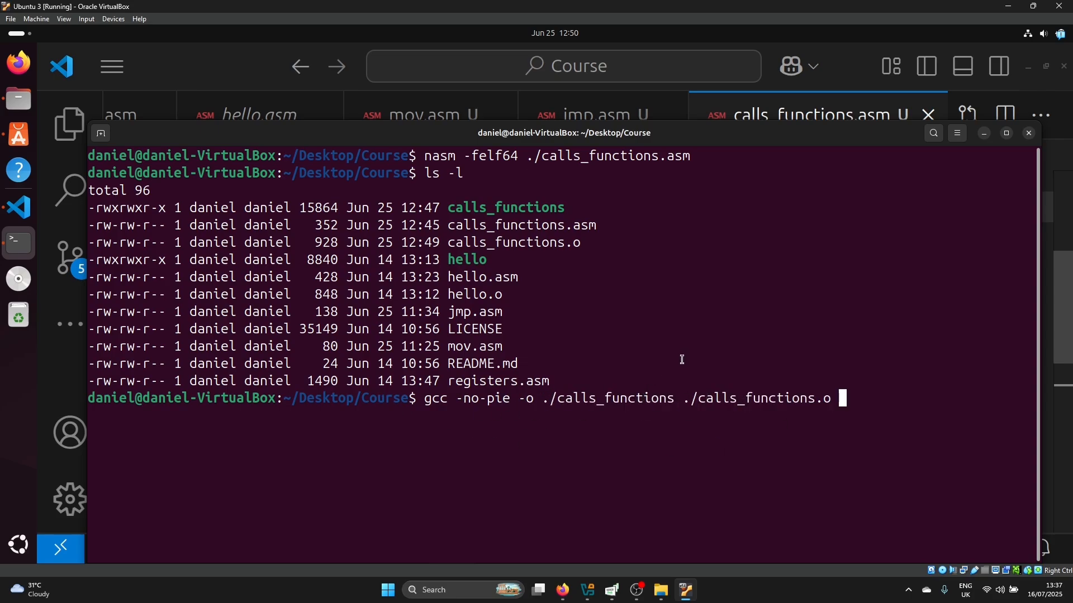
# Link calls_functions.o with gcc, then run ./calls_functions to print 70
pyautogui.press('Return')
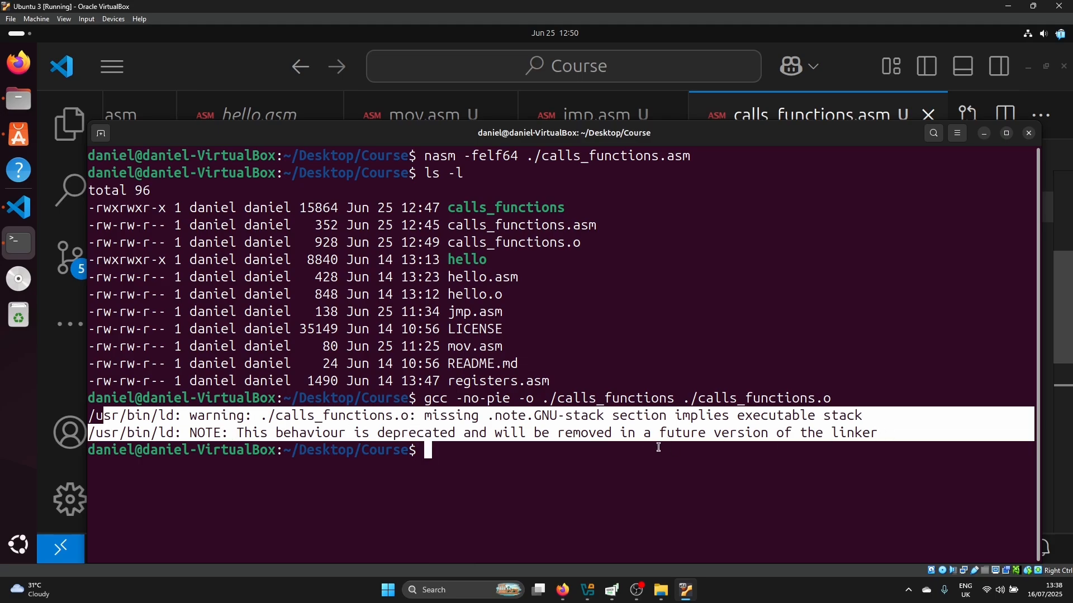
pyautogui.moveTo(634, 430)
pyautogui.write('ls -l')
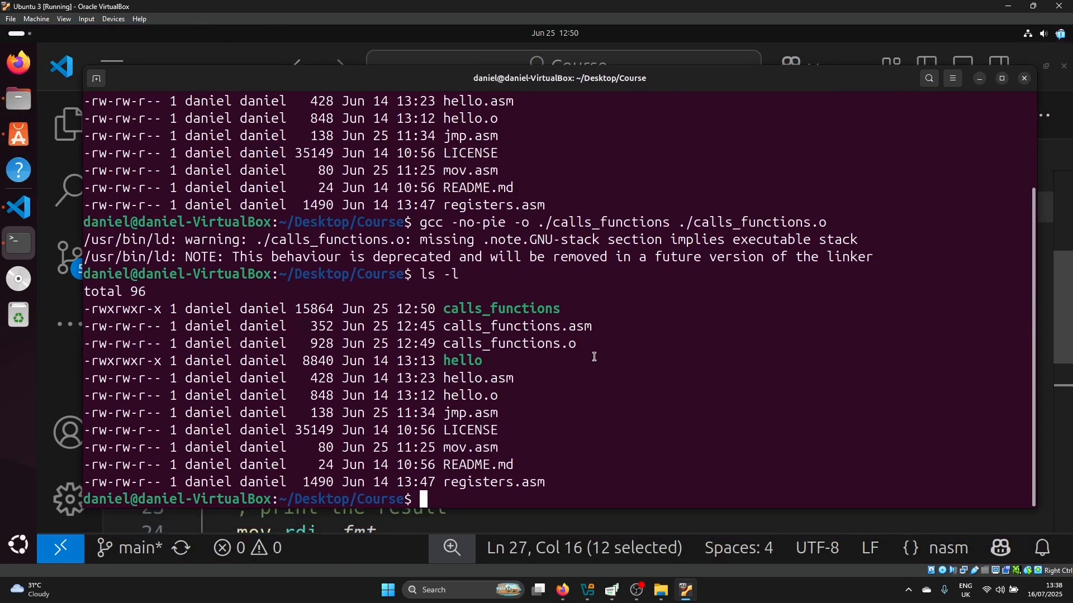
pyautogui.write('./calls_functions')
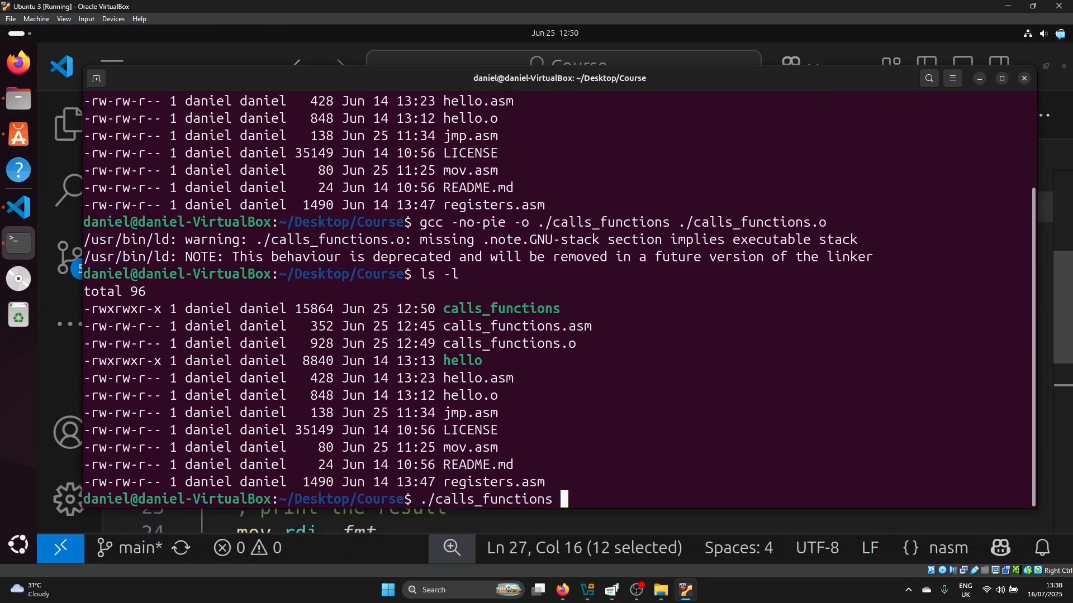
pyautogui.press('Return')
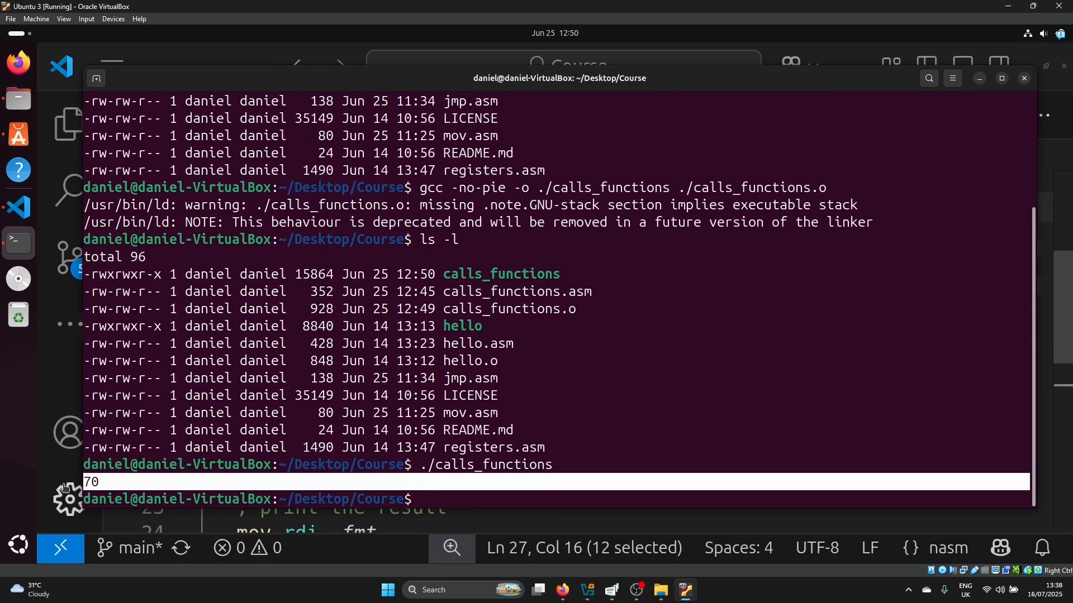